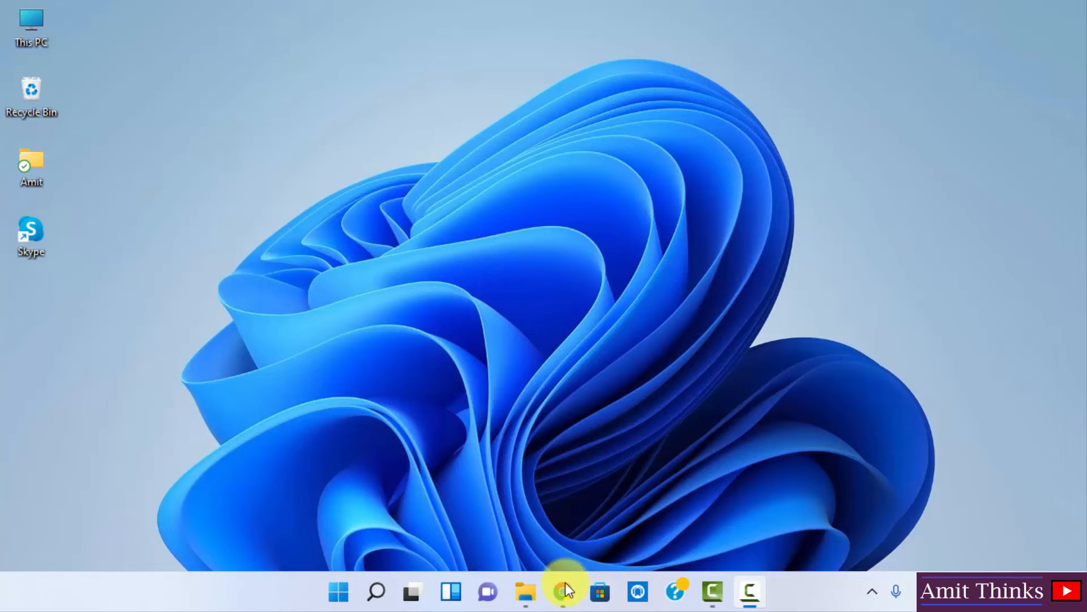
- Launch Chrome and search for 'microsoft visual studio'
click(560, 590)
text(microsoft visual studio)
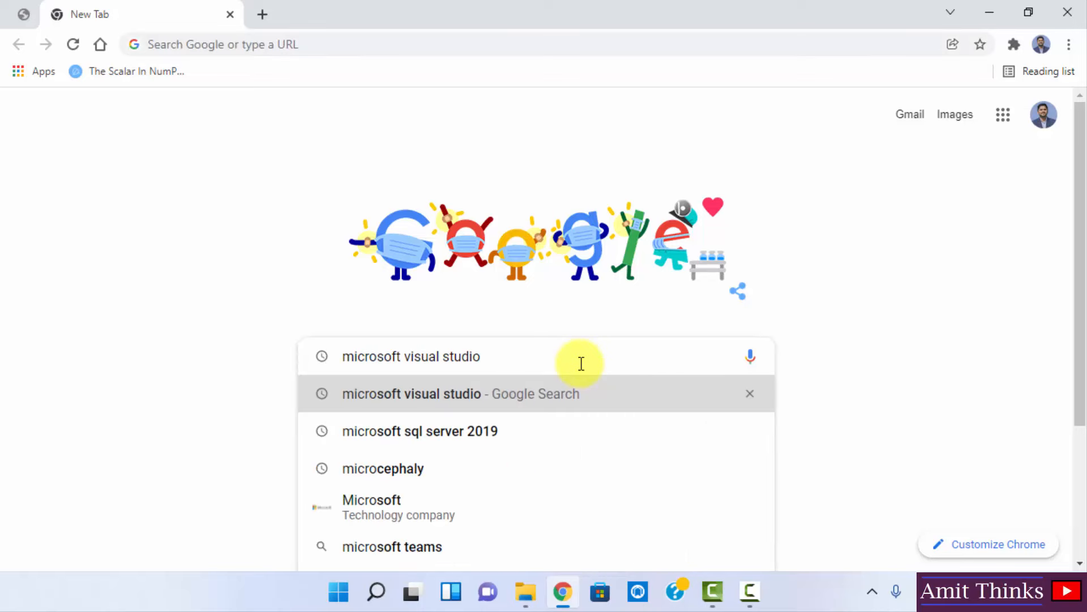
click(460, 394)
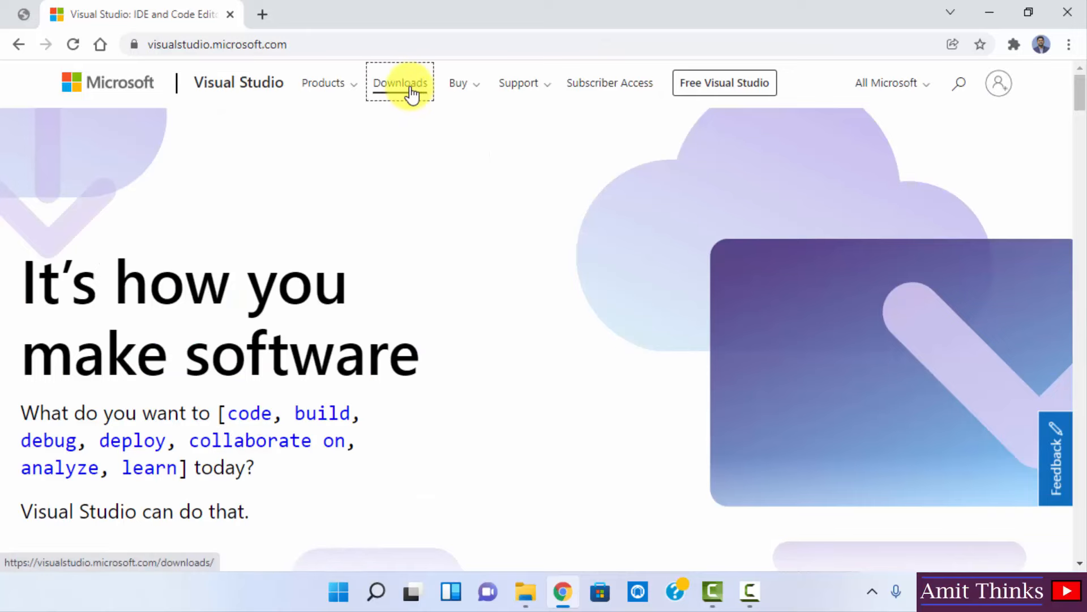
- From the Downloads page, download the free Visual Studio 2022 Community installer
click(401, 83)
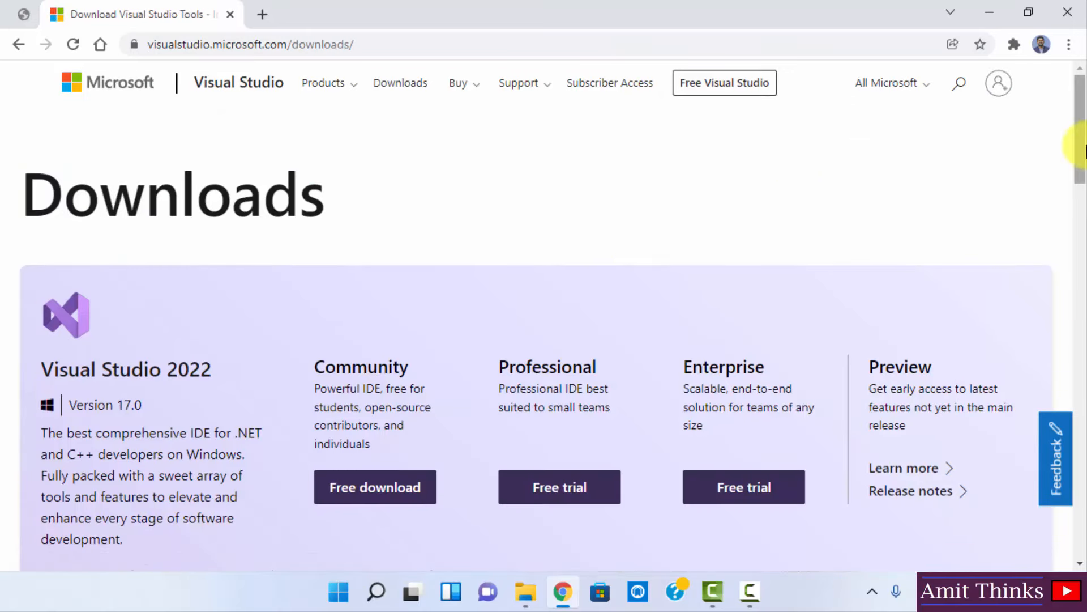
scroll(down, 3)
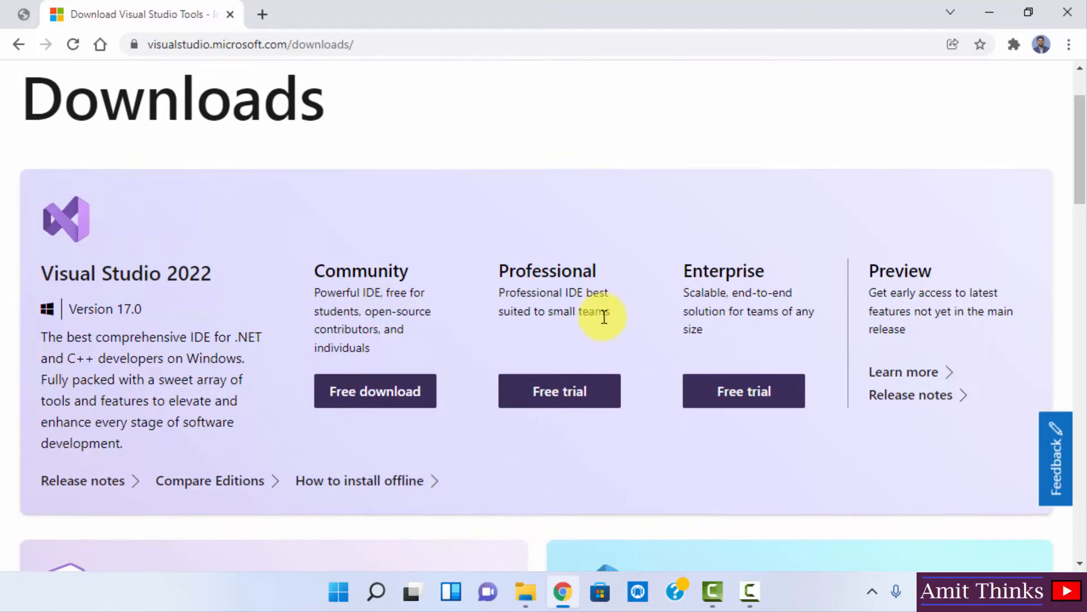
mouse_move(333, 340)
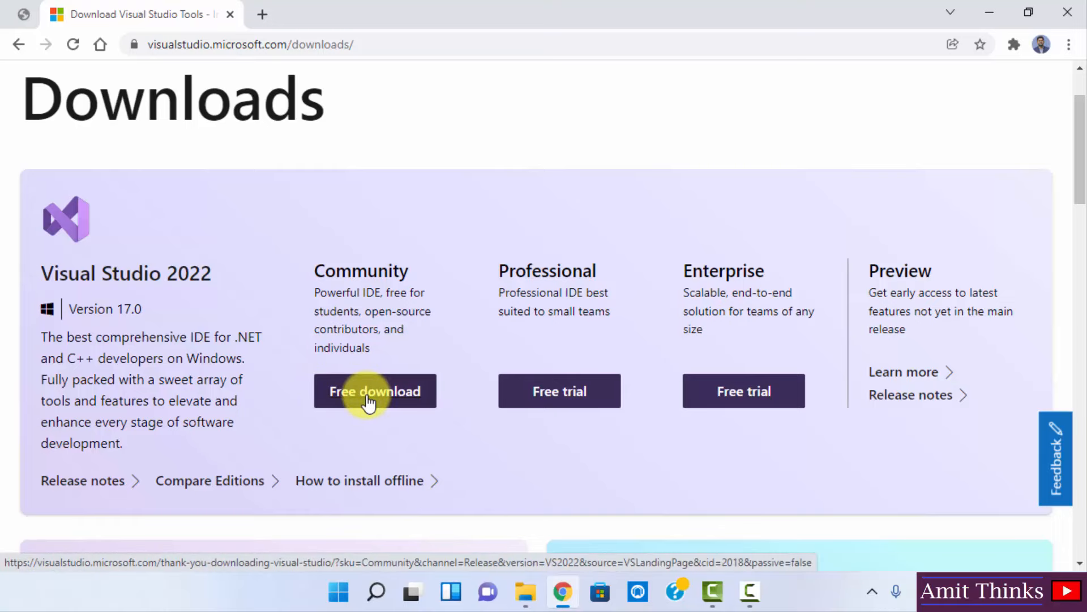
click(375, 391)
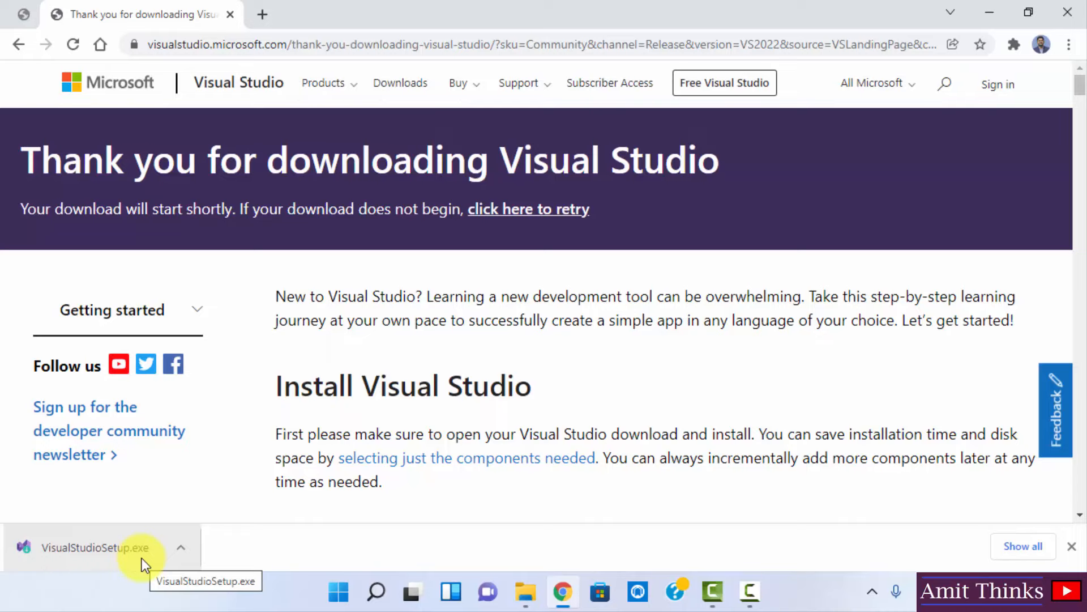
- Run VisualStudioSetup.exe and accept the installer terms
click(95, 548)
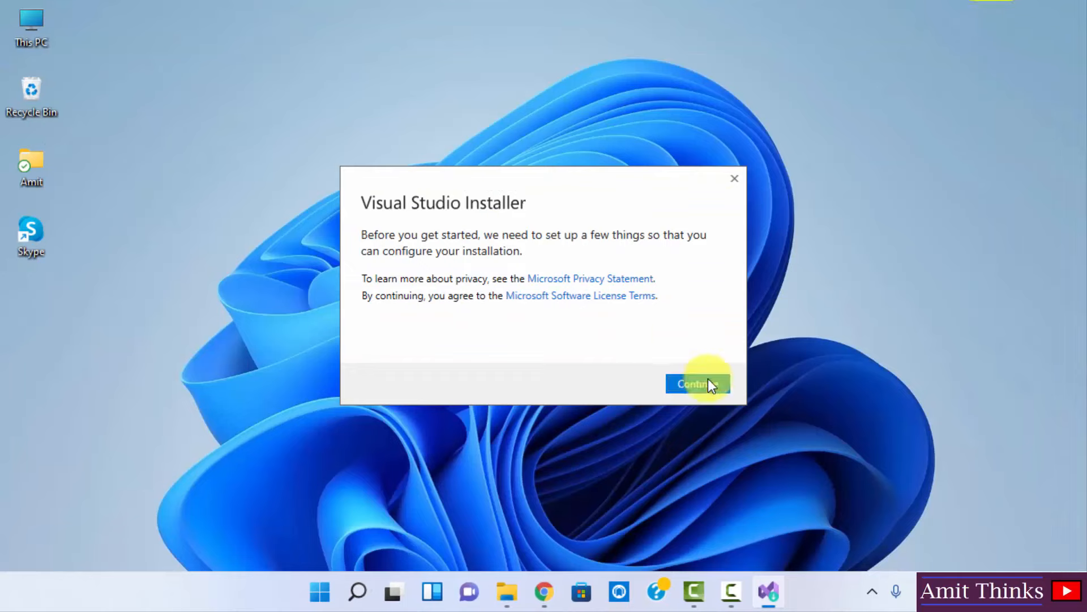
click(698, 384)
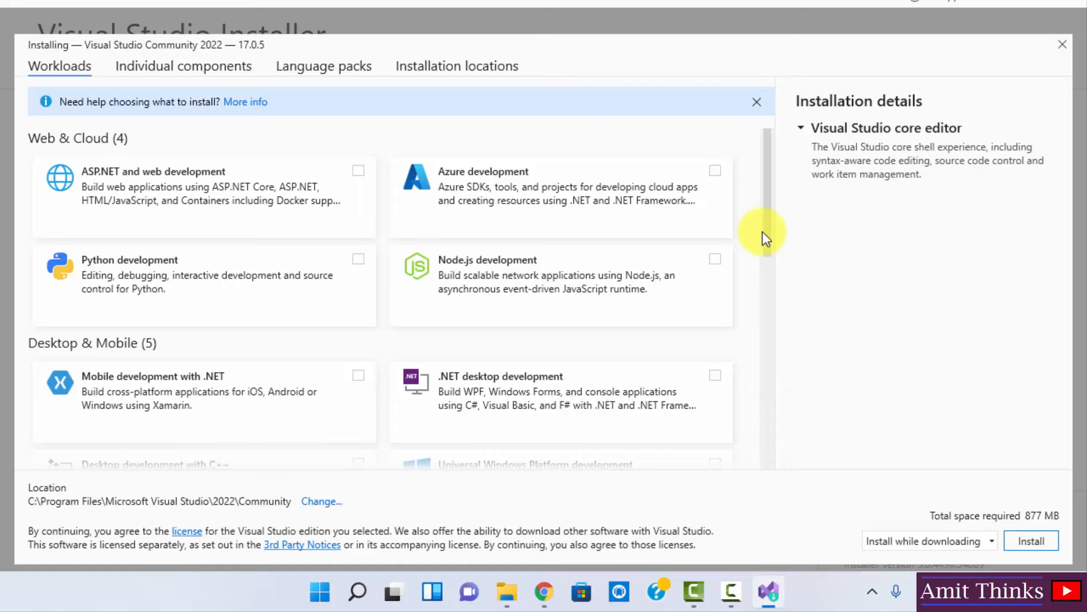
mouse_move(766, 221)
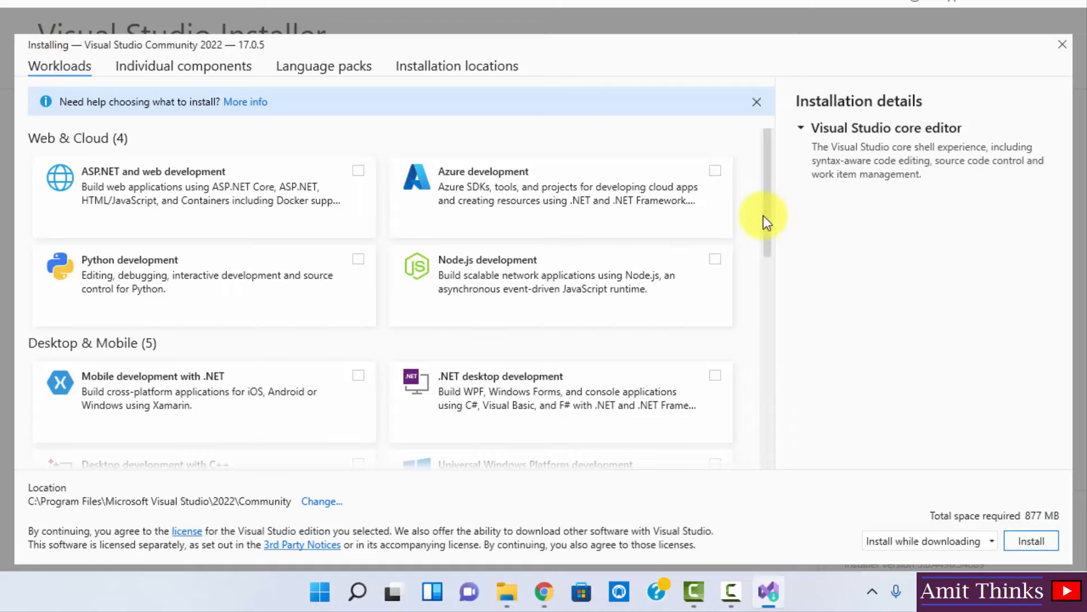
- Tick the .NET desktop development workload under Desktop & Mobile
scroll(down, 3)
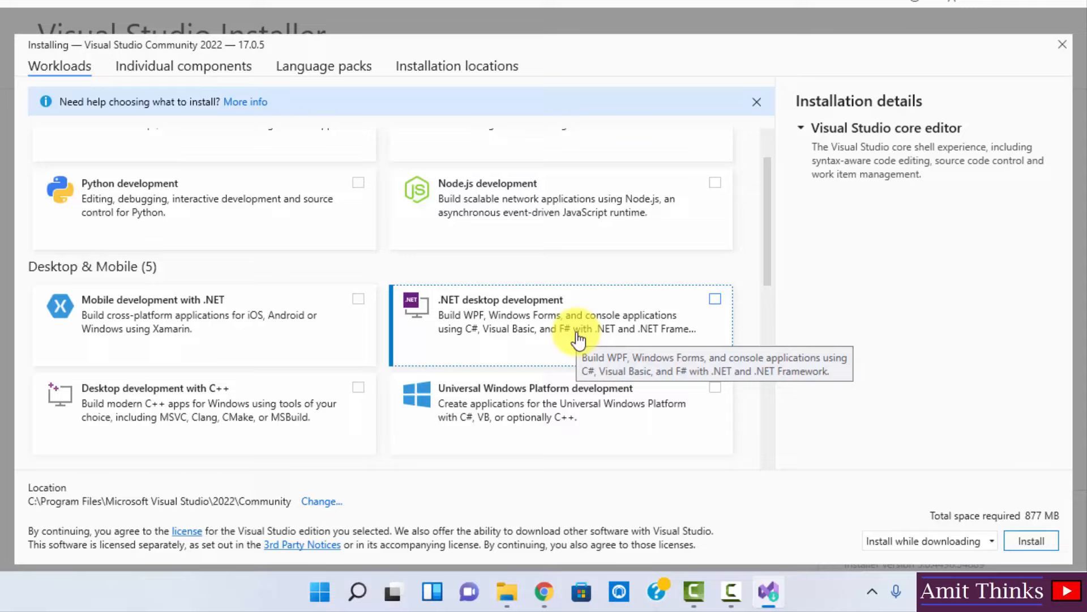
mouse_move(617, 332)
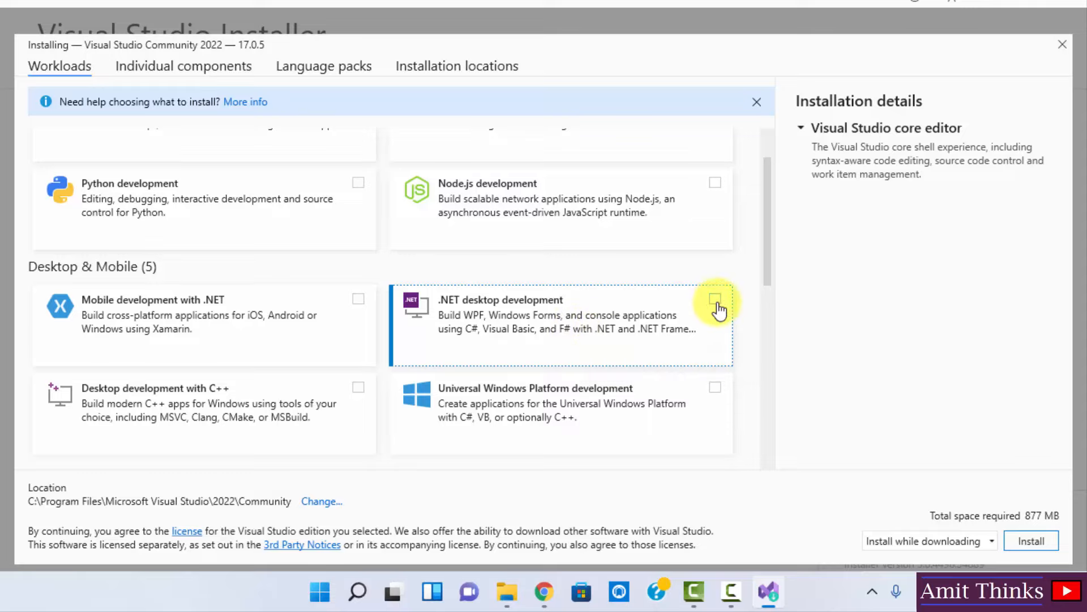
click(715, 308)
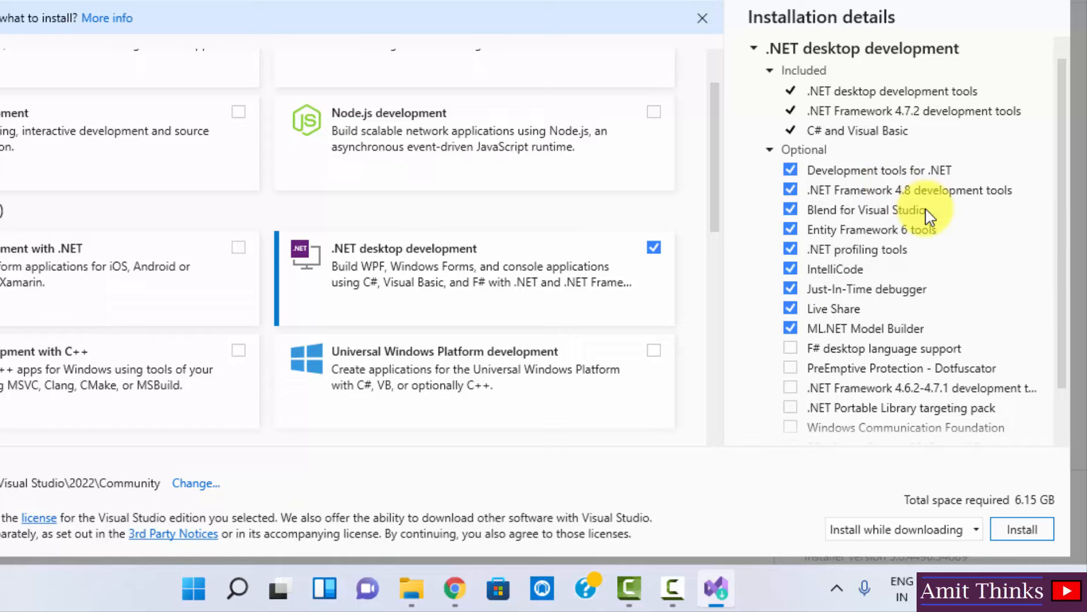
mouse_move(1014, 236)
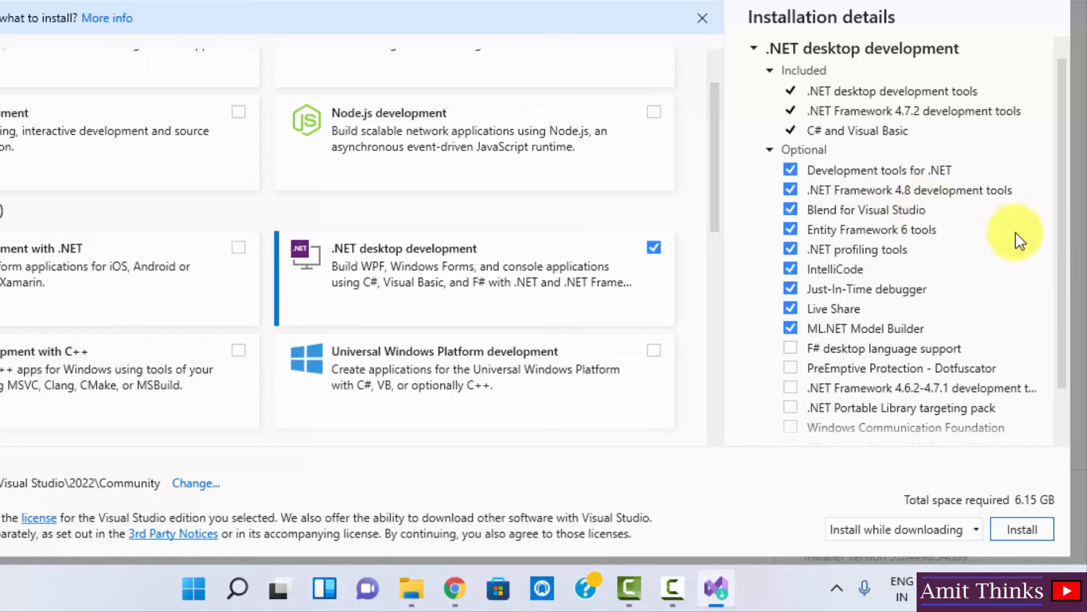
mouse_move(875, 298)
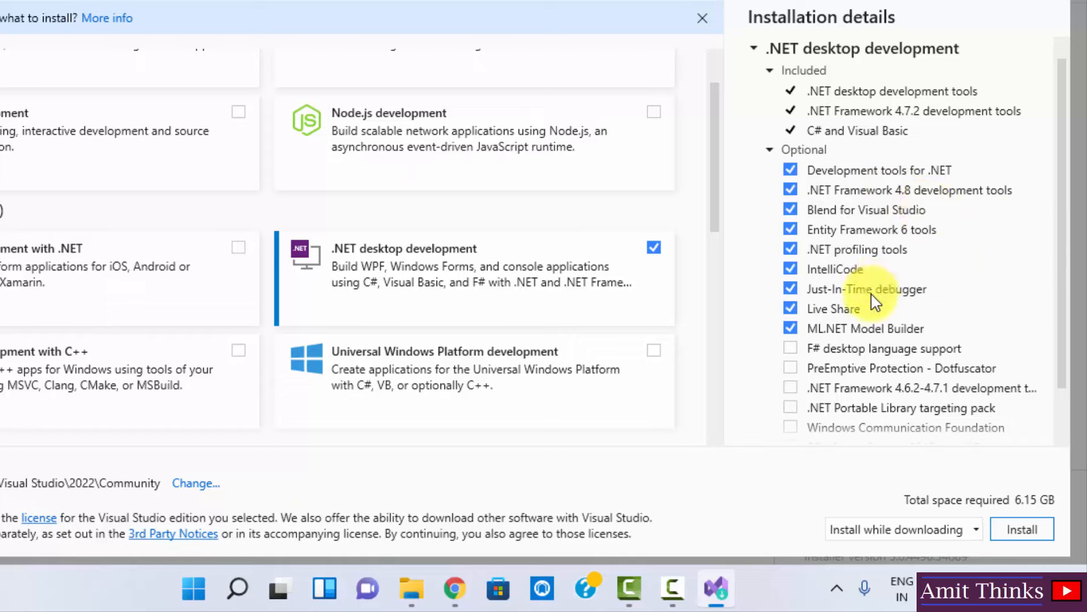
mouse_move(874, 302)
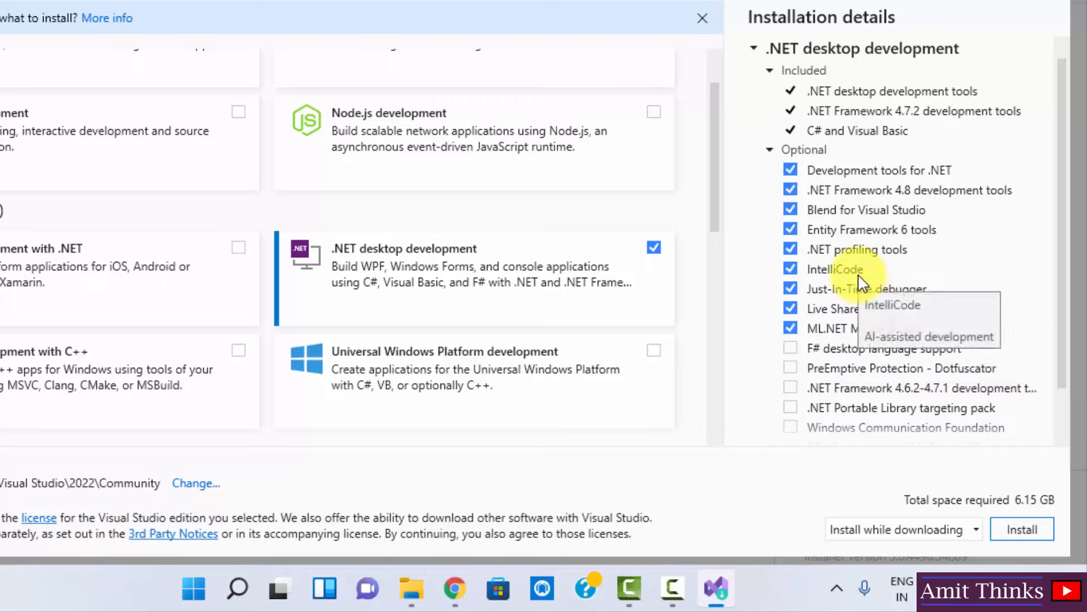
mouse_move(1017, 493)
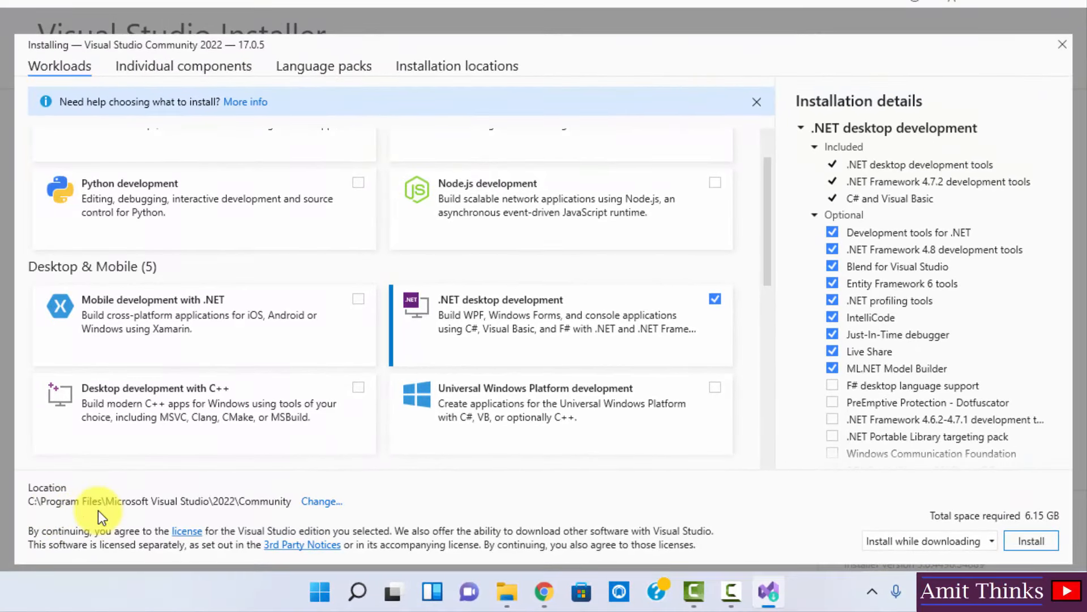
mouse_move(217, 516)
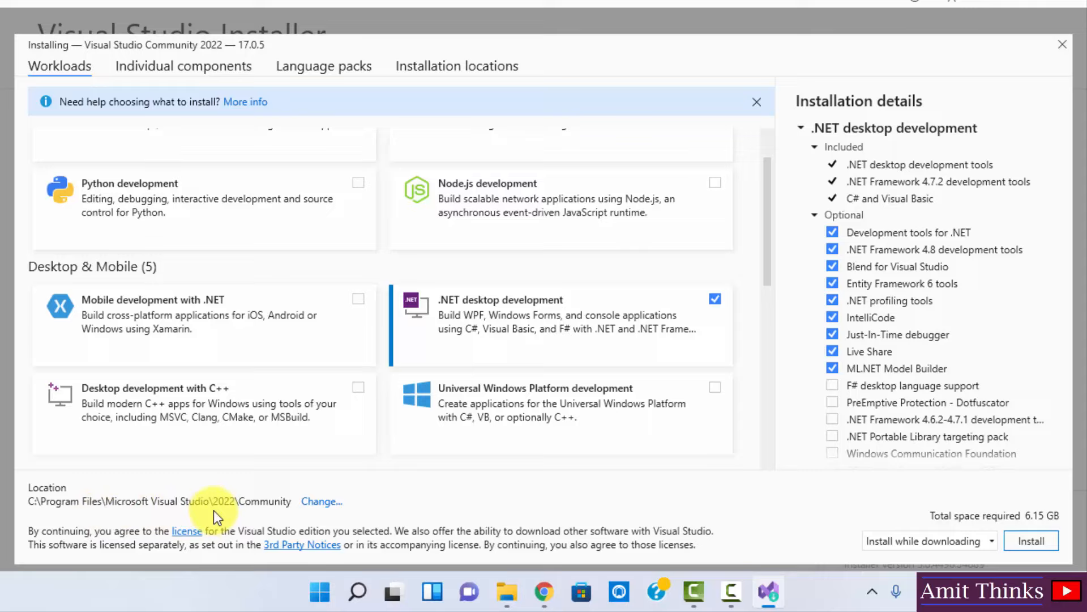
mouse_move(326, 509)
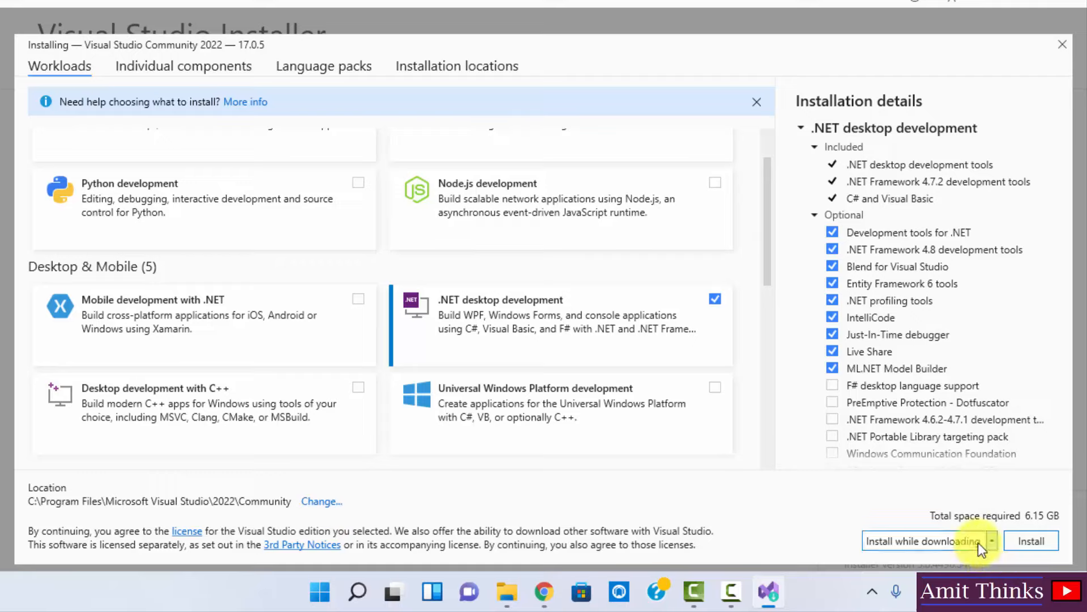
mouse_move(1033, 507)
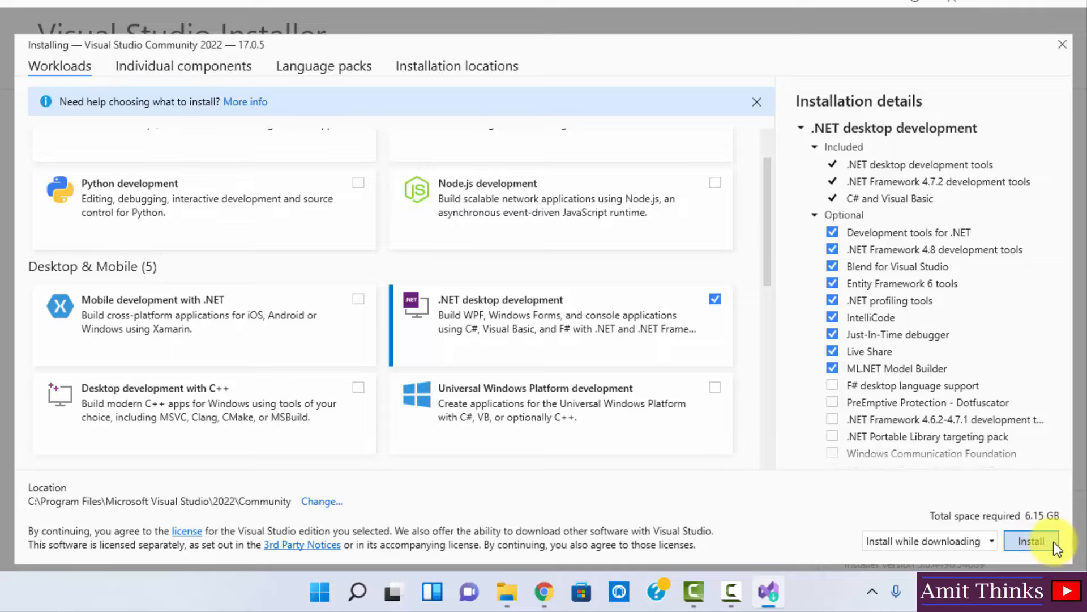
- Install Visual Studio Community 2022, then restart the computer when prompted
click(1031, 541)
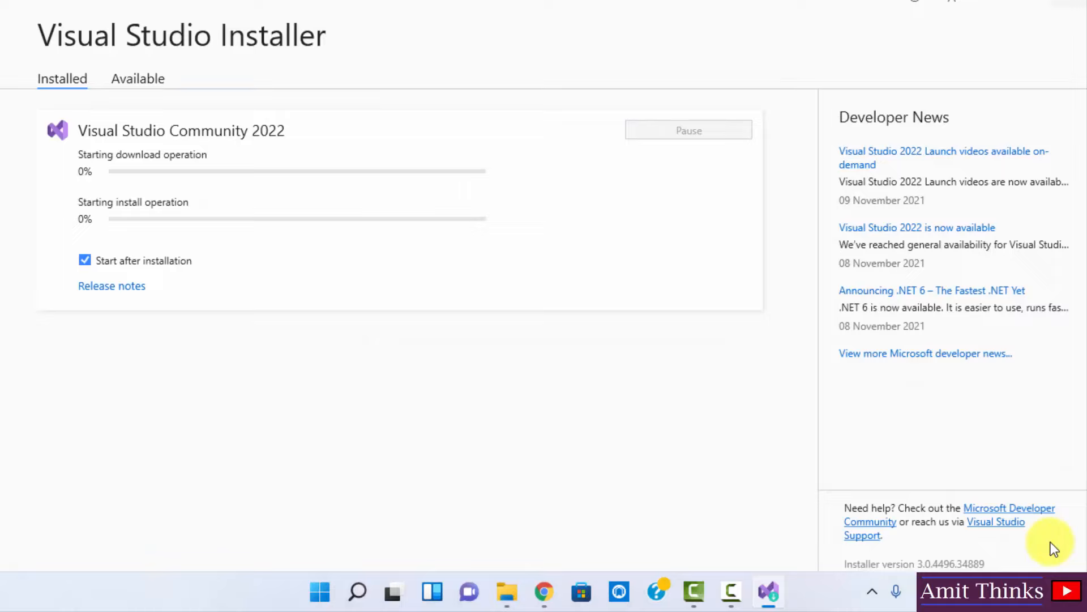
mouse_move(414, 315)
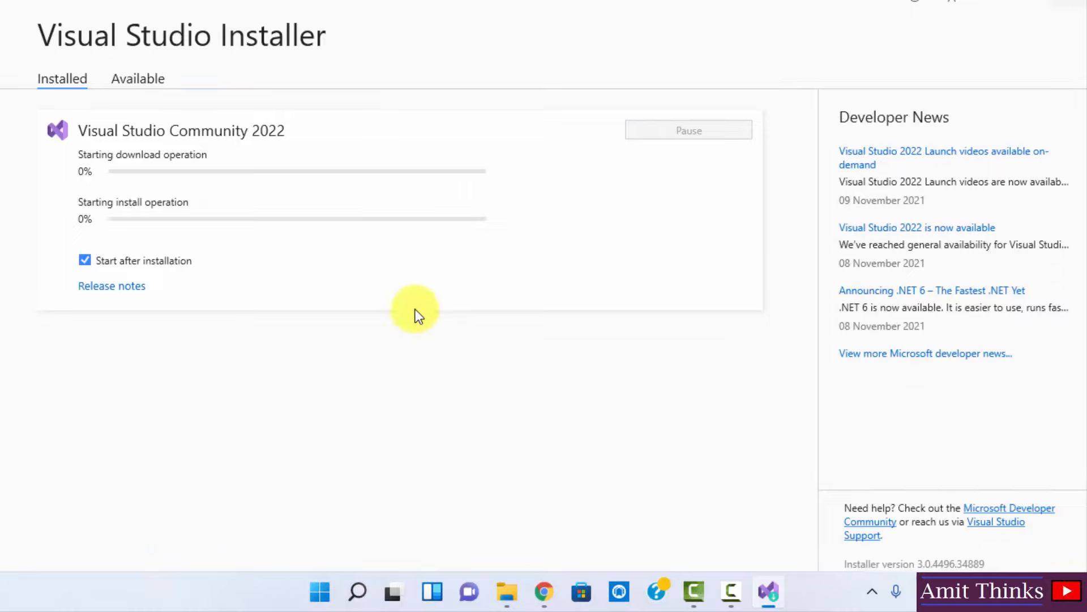
mouse_move(397, 291)
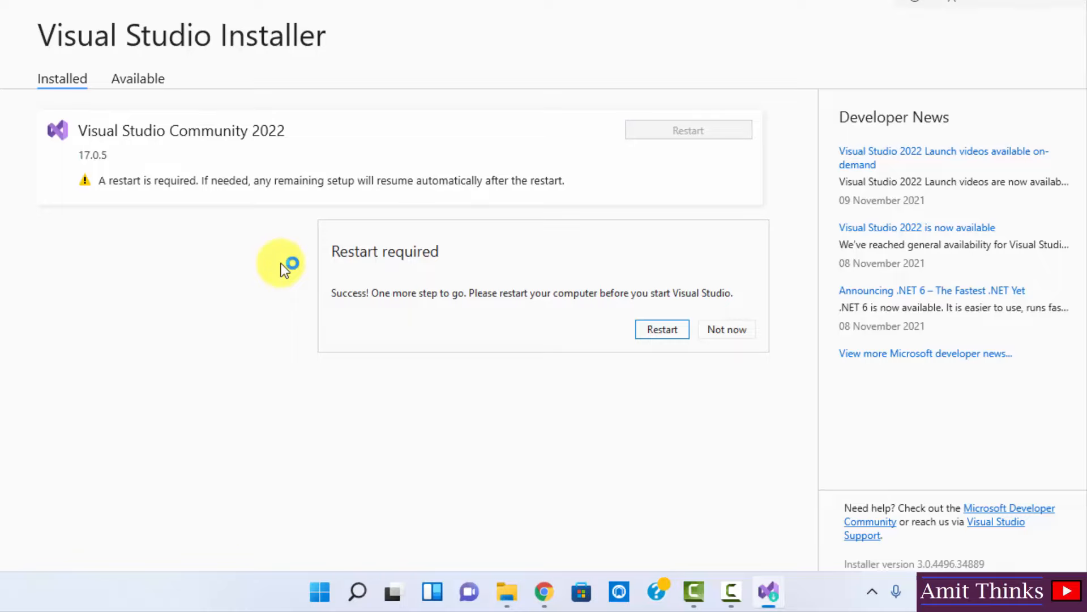
mouse_move(593, 332)
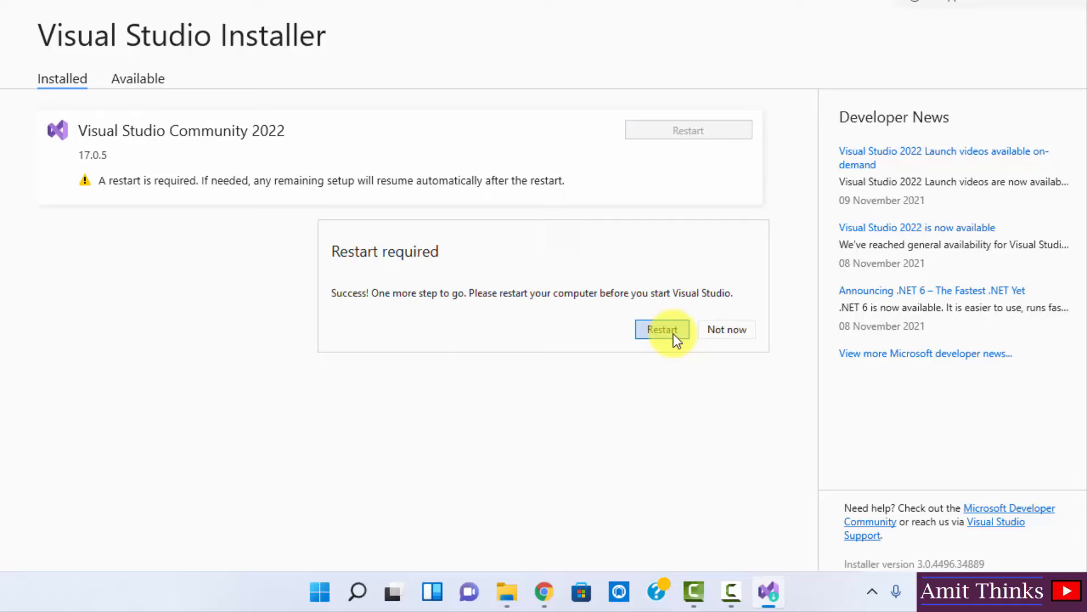
click(662, 329)
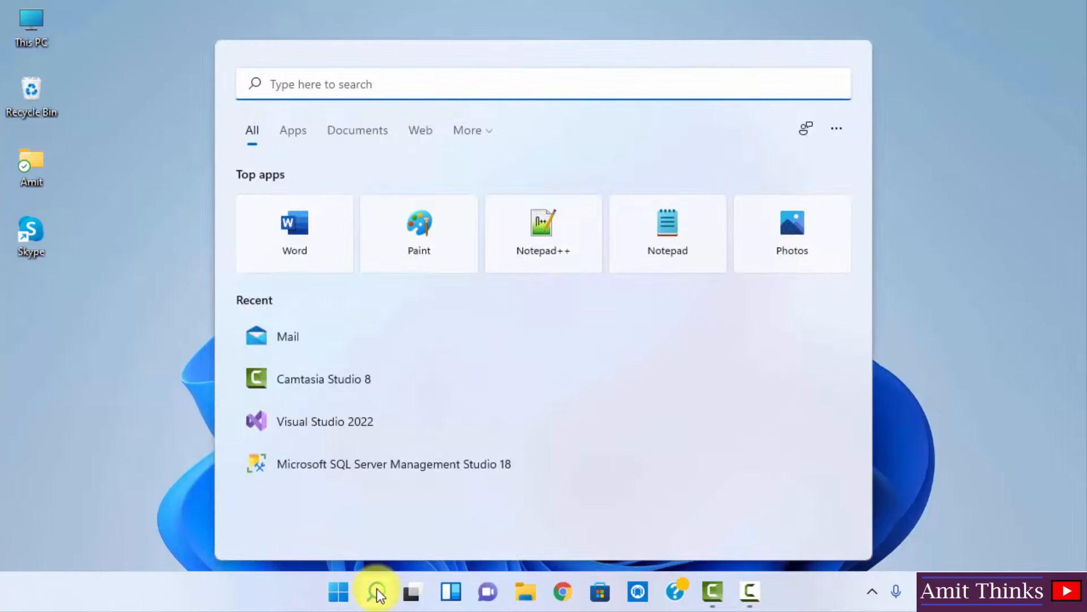
- Search Start for 'visual studio 2022' and launch the best match
text(visual studio 2022)
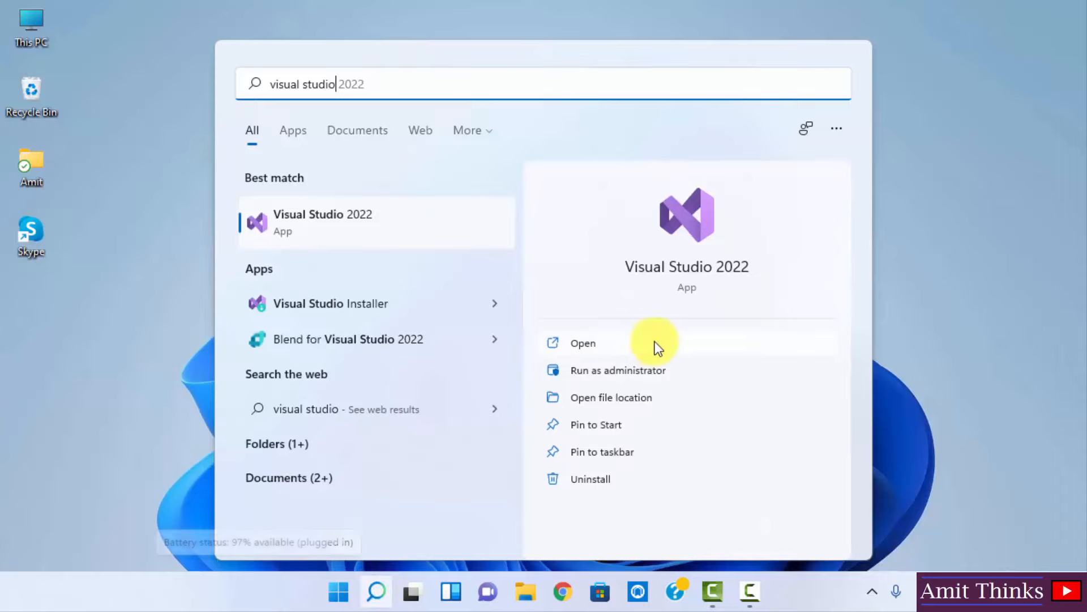
click(582, 343)
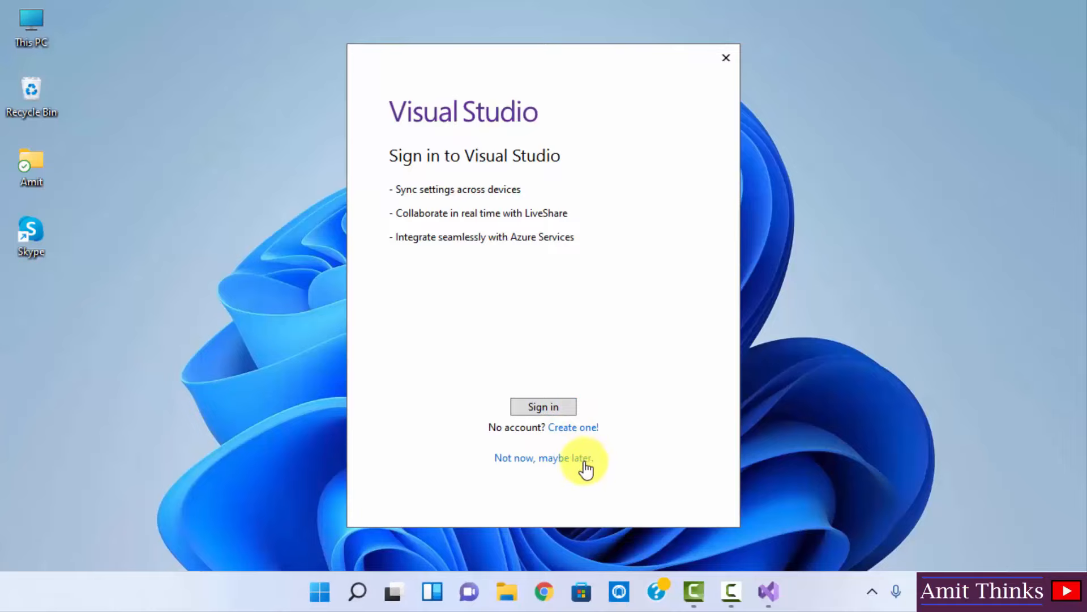
- Skip sign-in, keep General settings and Dark theme, and start Visual Studio
click(542, 458)
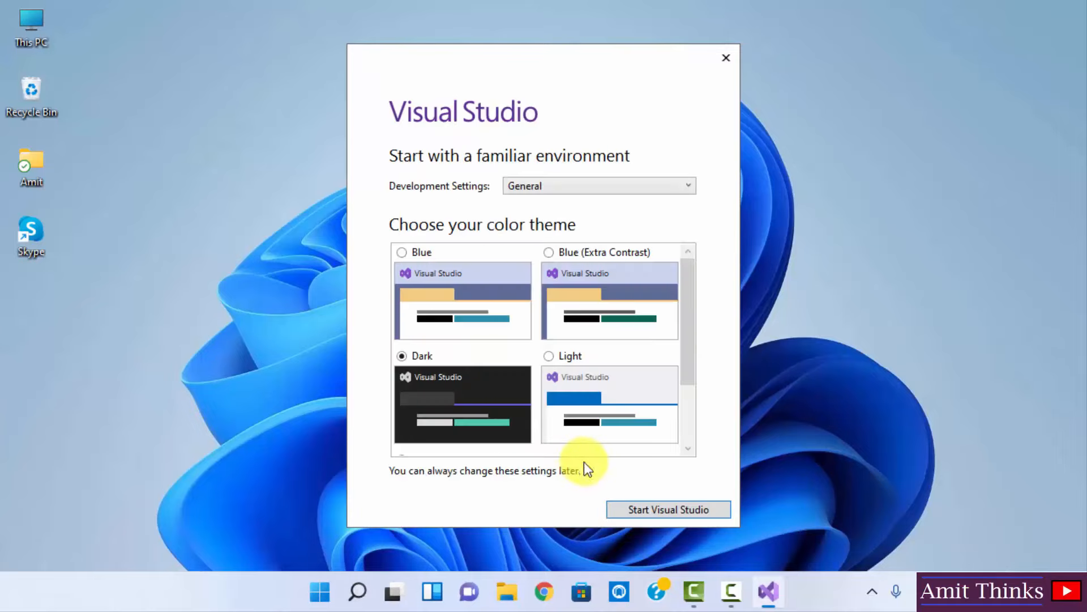
mouse_move(535, 180)
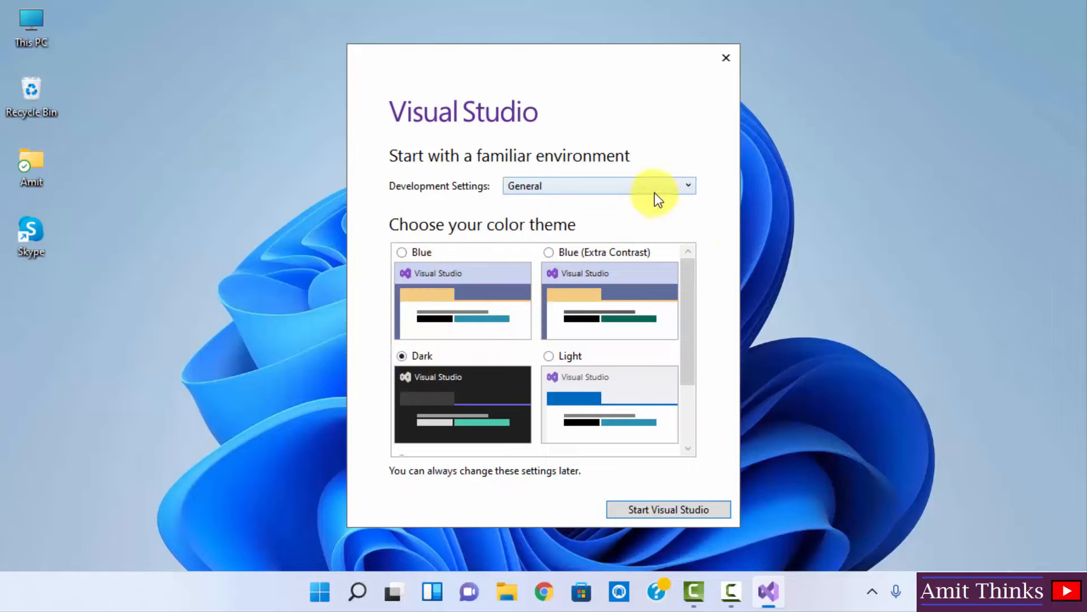
click(687, 186)
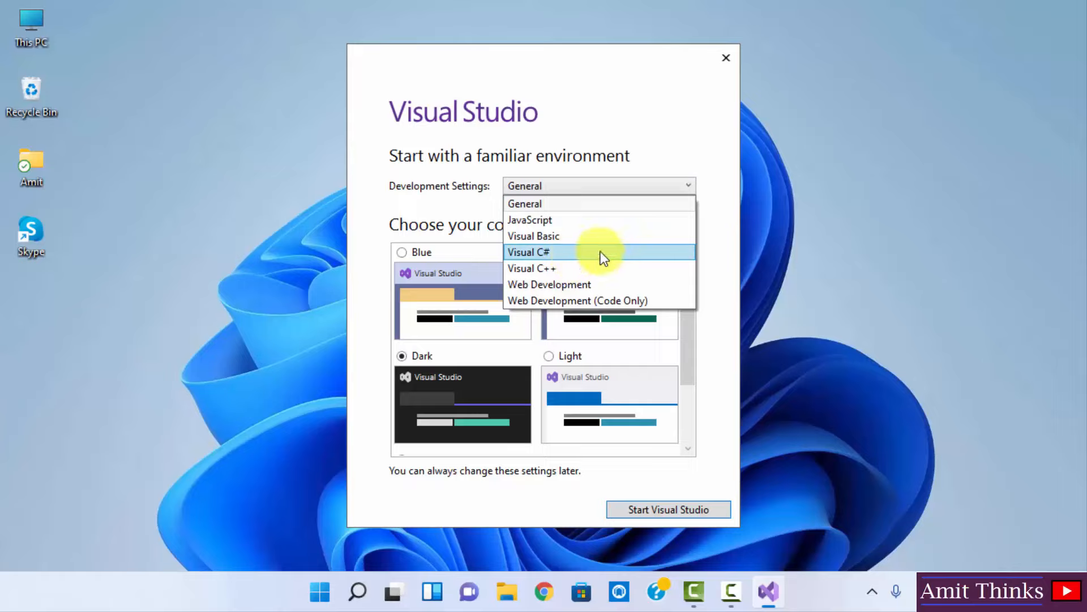
mouse_move(622, 230)
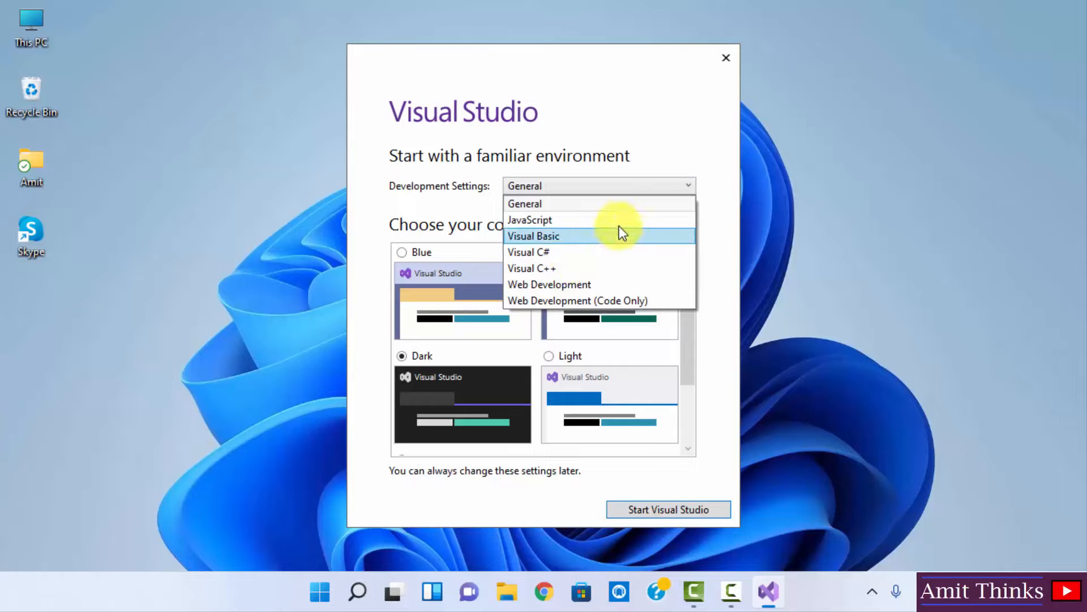
mouse_move(623, 283)
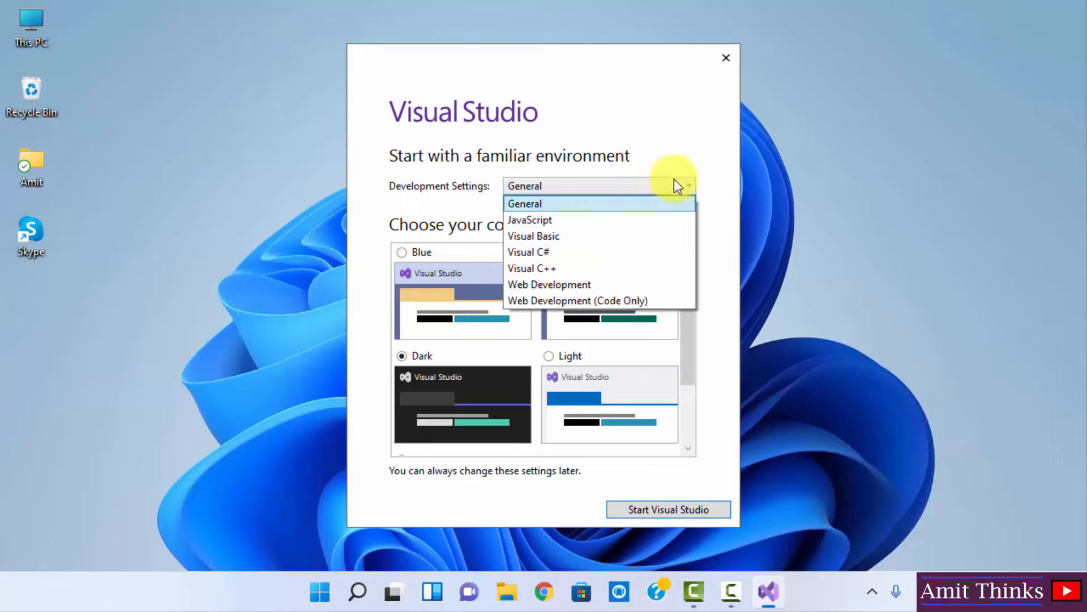
click(525, 203)
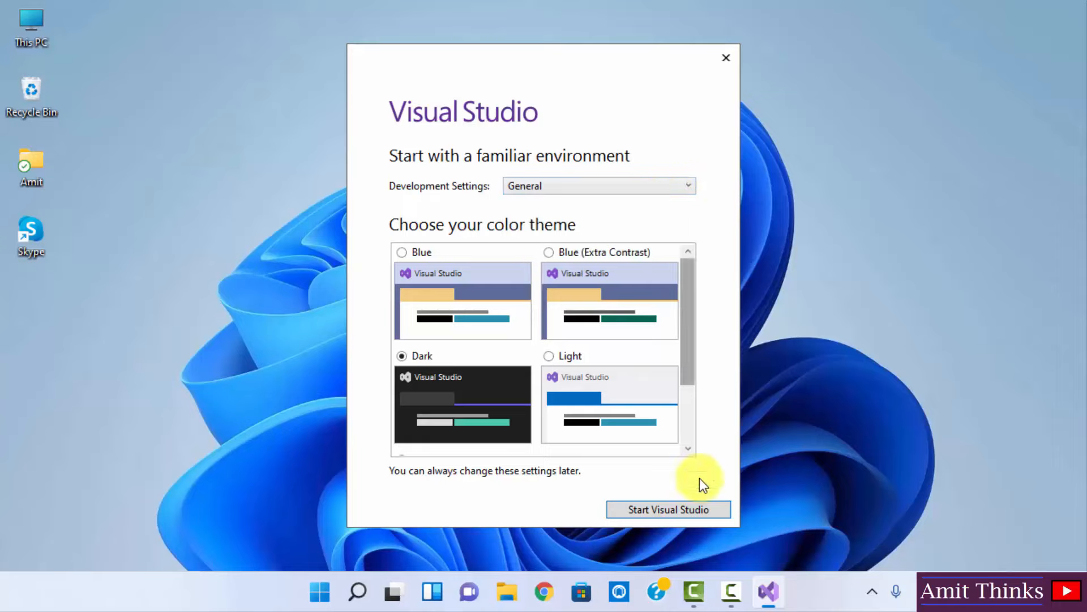
click(668, 509)
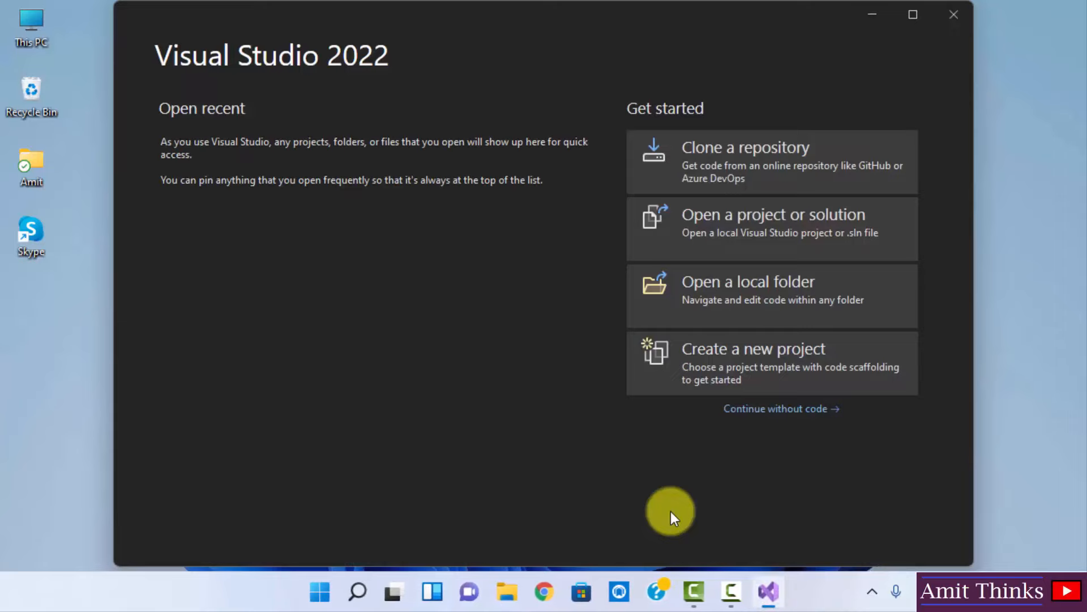
mouse_move(624, 471)
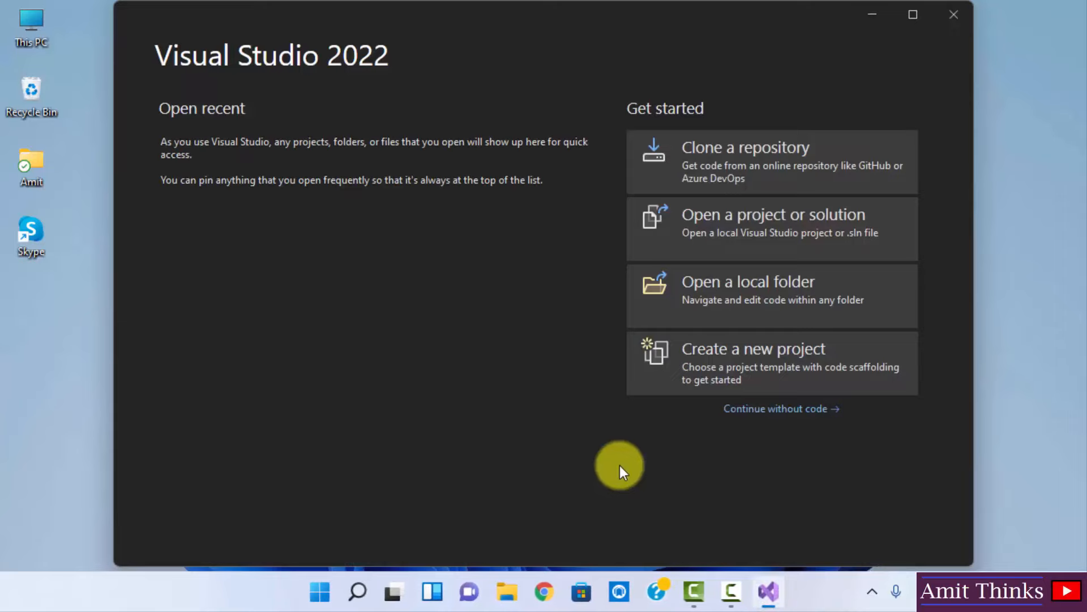
mouse_move(724, 476)
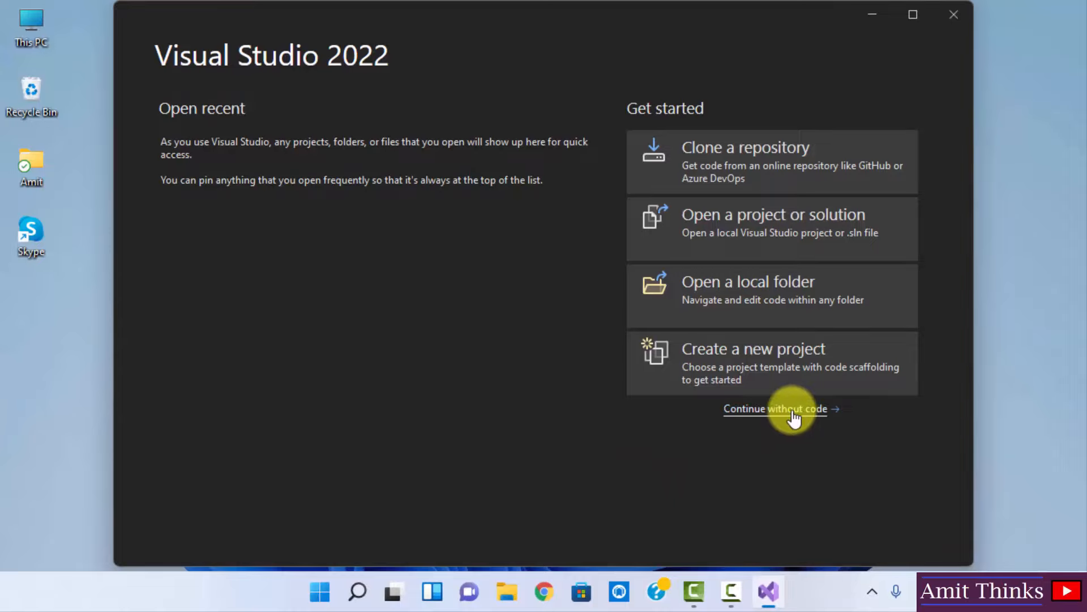
- Continue without code and expand the File menu
click(775, 409)
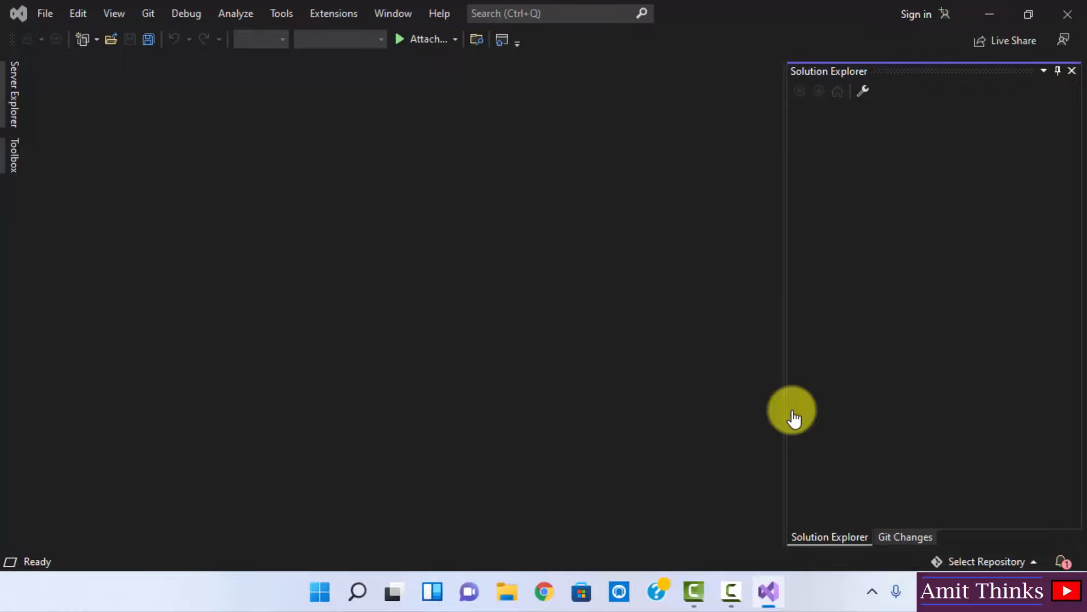
mouse_move(784, 412)
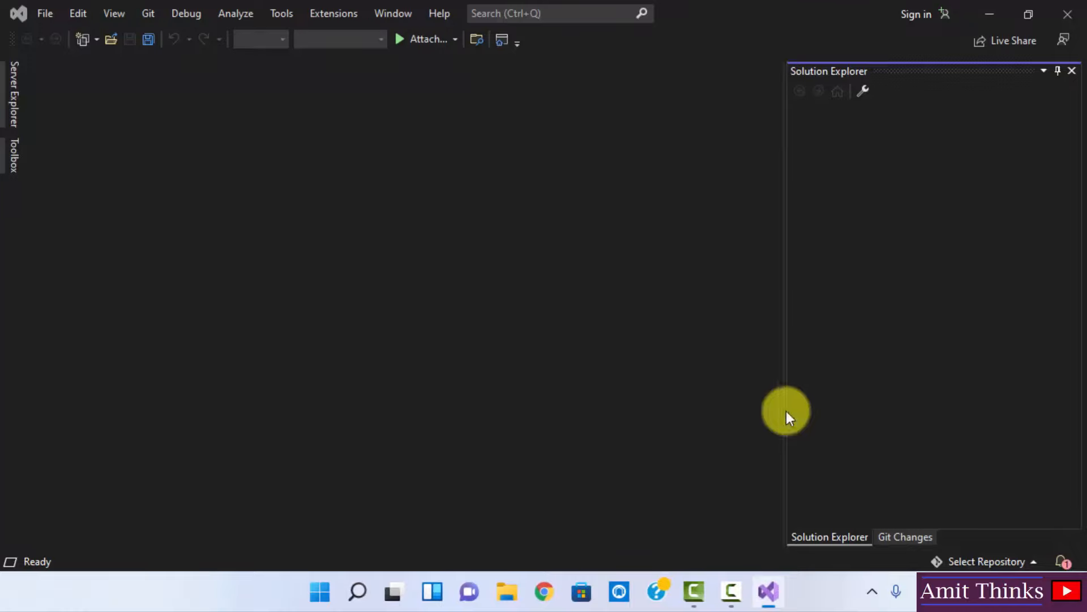
click(45, 13)
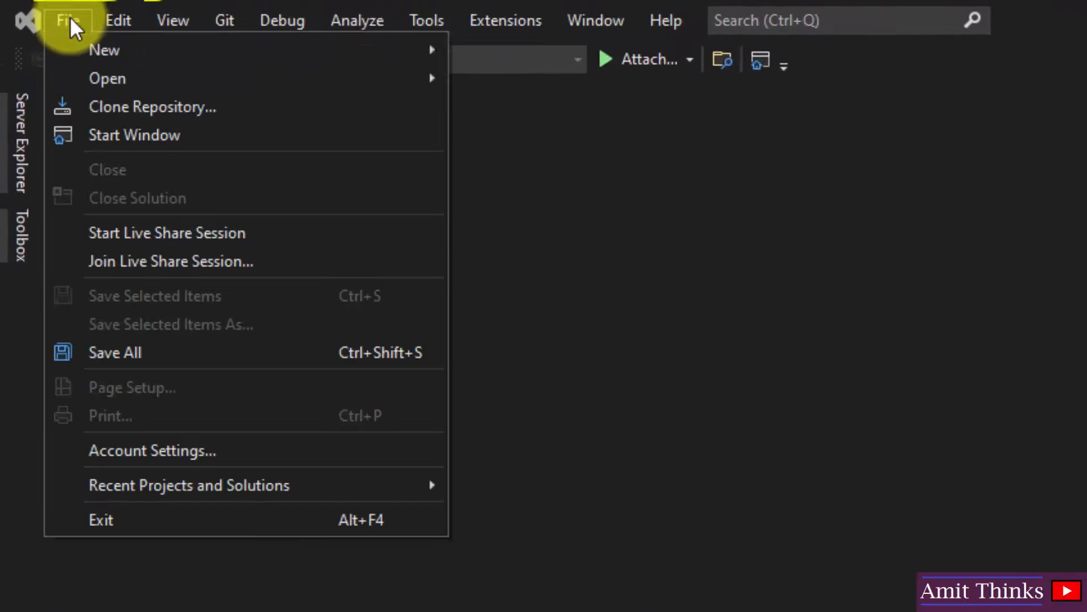
- Start File > New > Project and scroll the templates to Console App (.NET Framework)
click(107, 50)
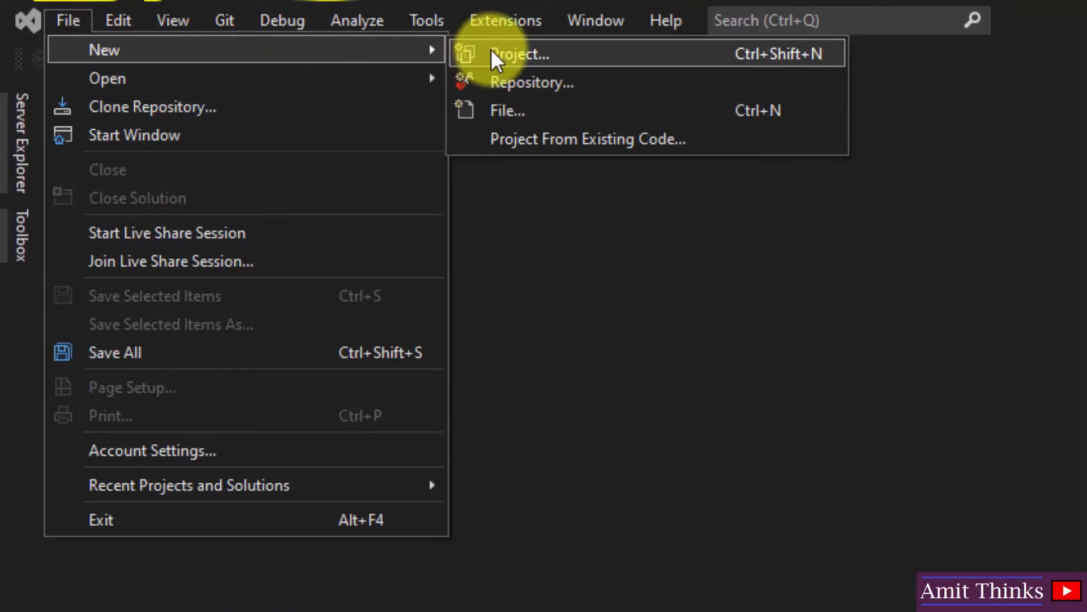
click(519, 53)
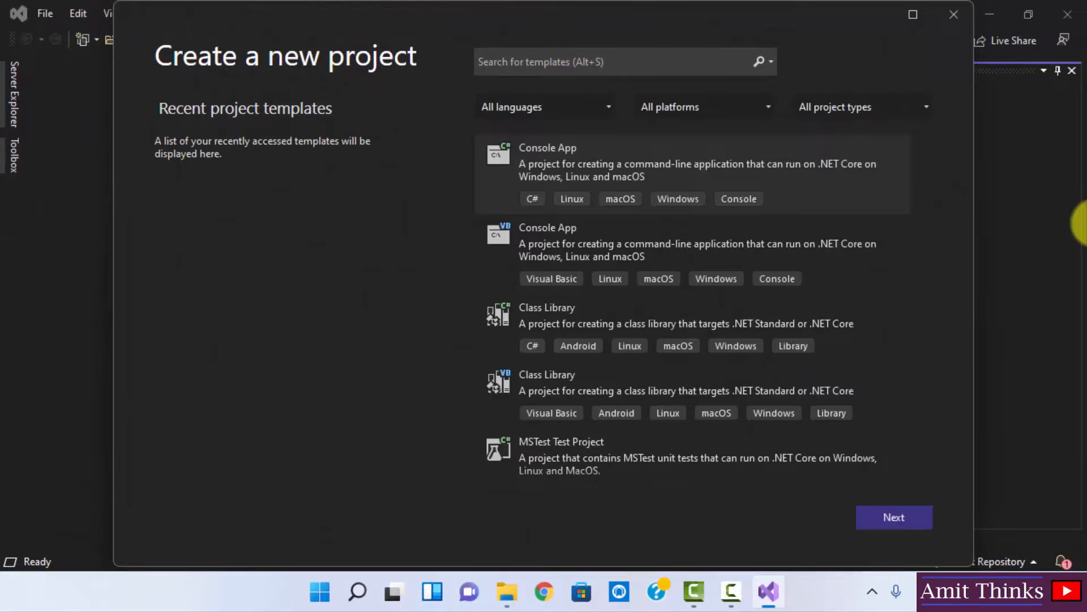
mouse_move(928, 185)
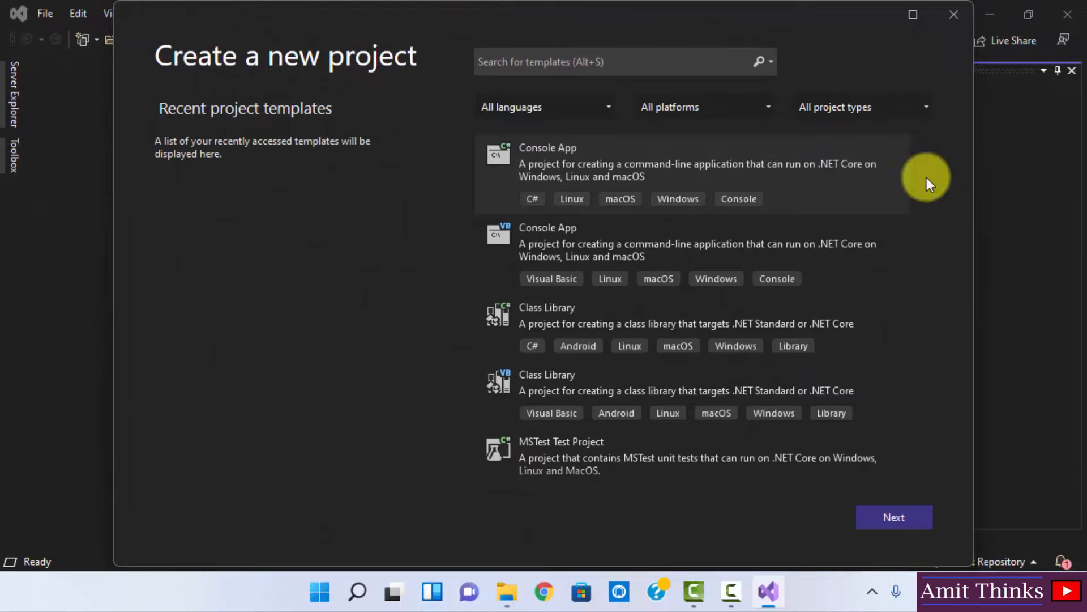
scroll(down, 3)
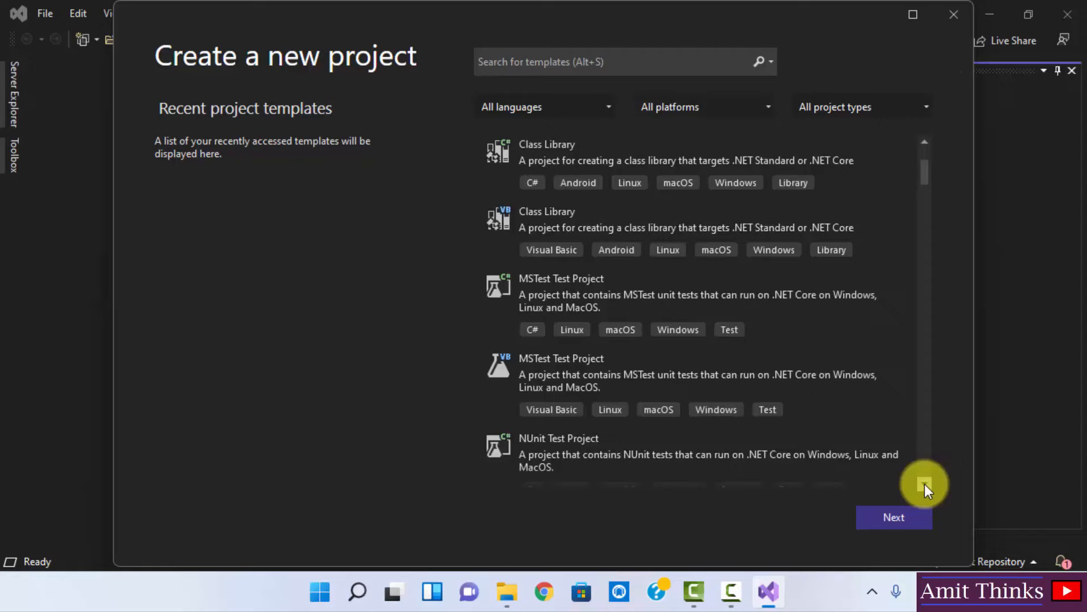
scroll(down, 3)
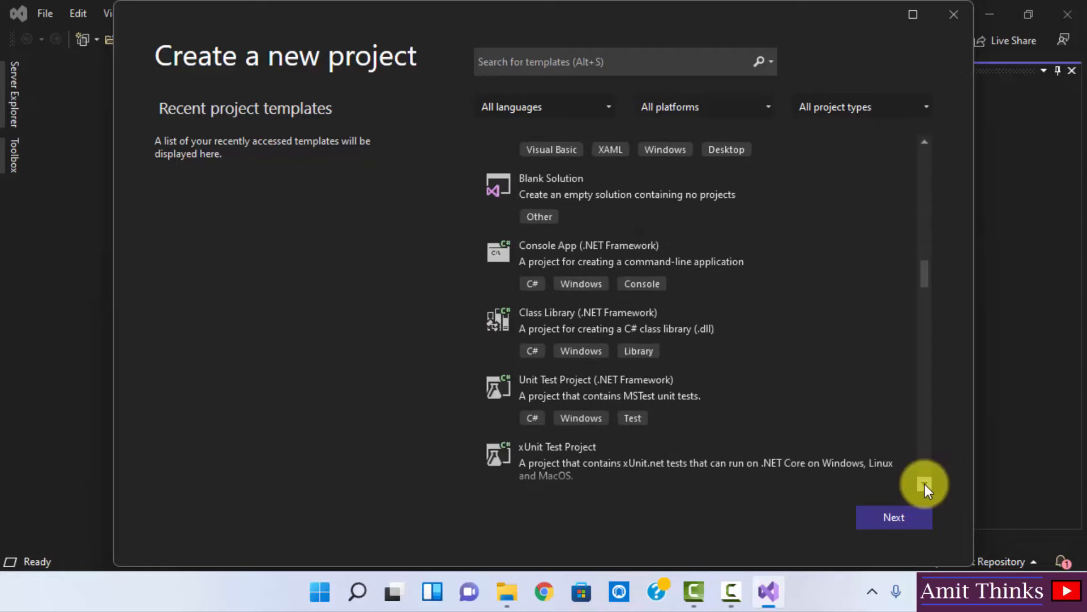
mouse_move(597, 261)
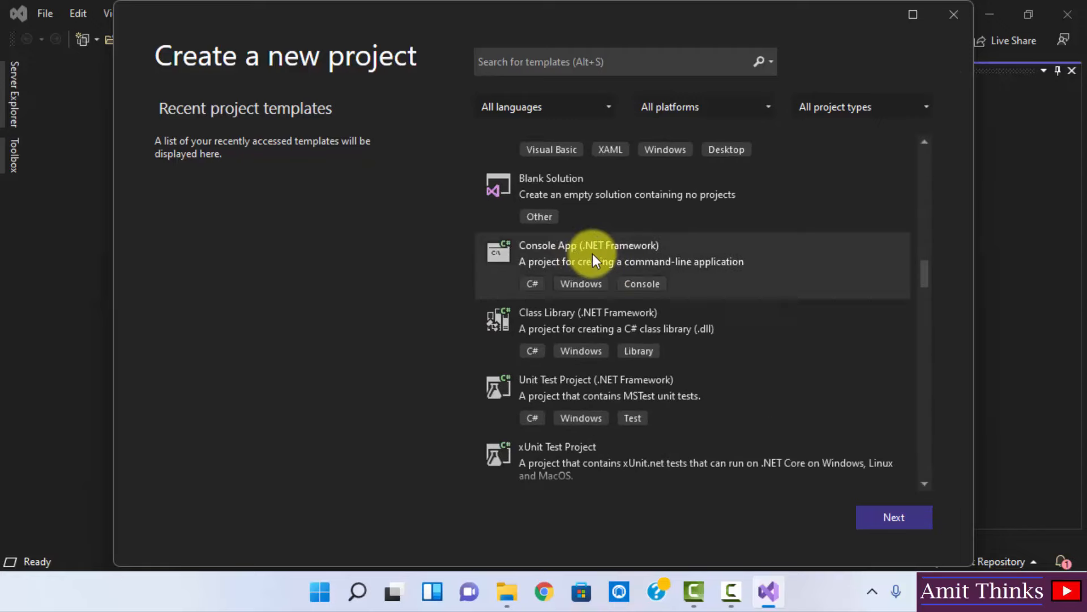
mouse_move(748, 265)
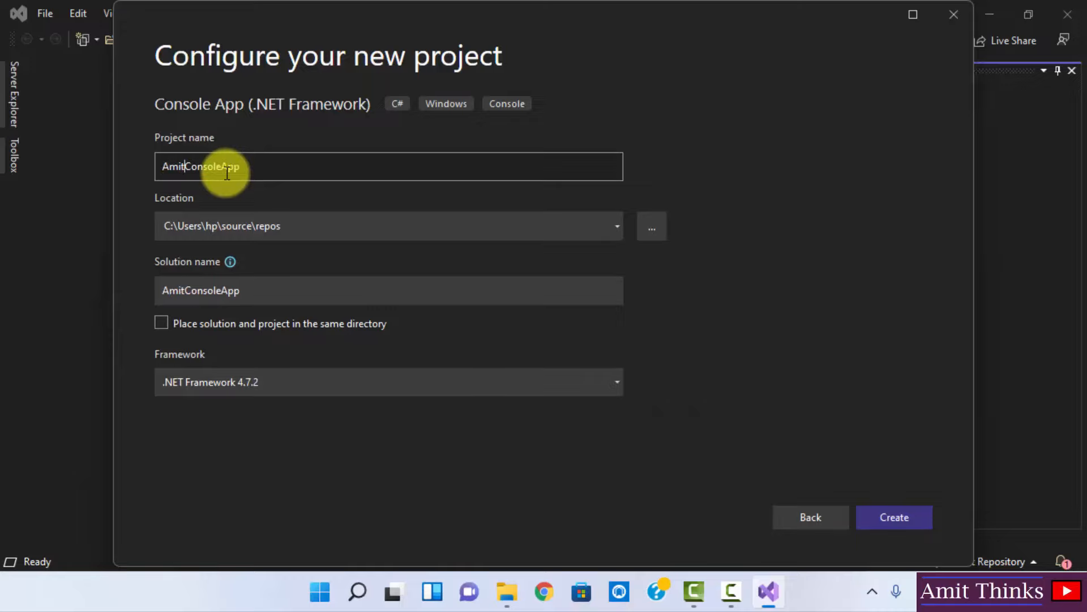
mouse_move(323, 231)
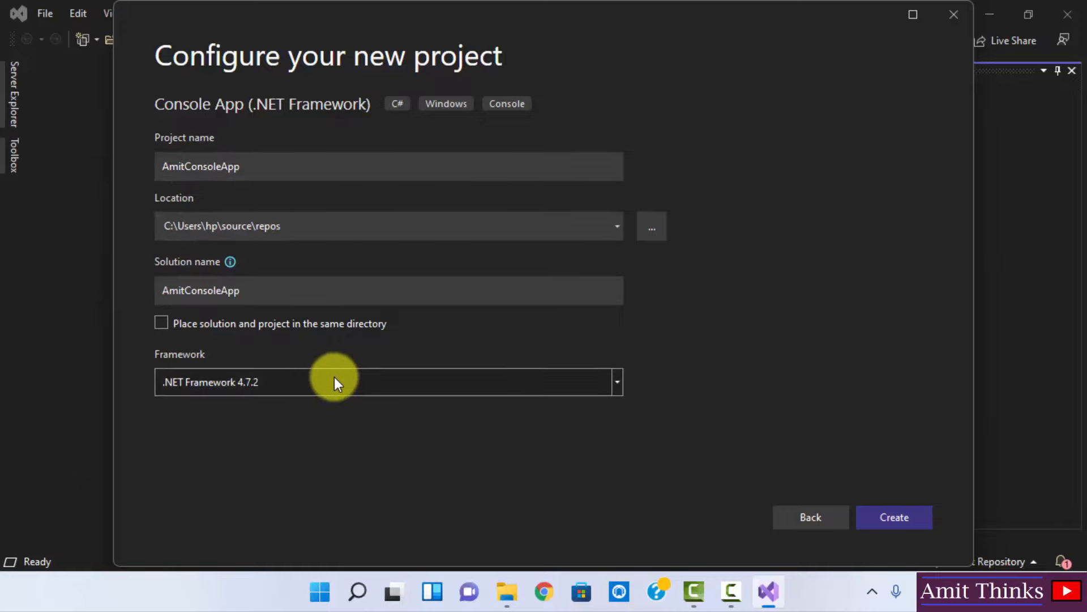
- Create the AmitConsoleApp project targeting .NET Framework 4.7.2
click(894, 517)
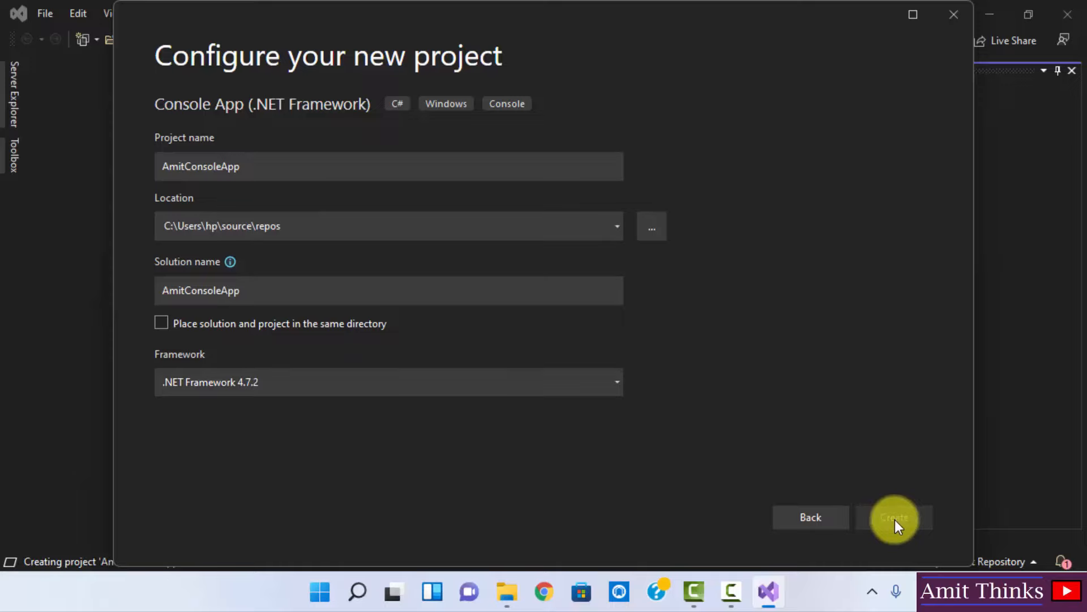
click(894, 518)
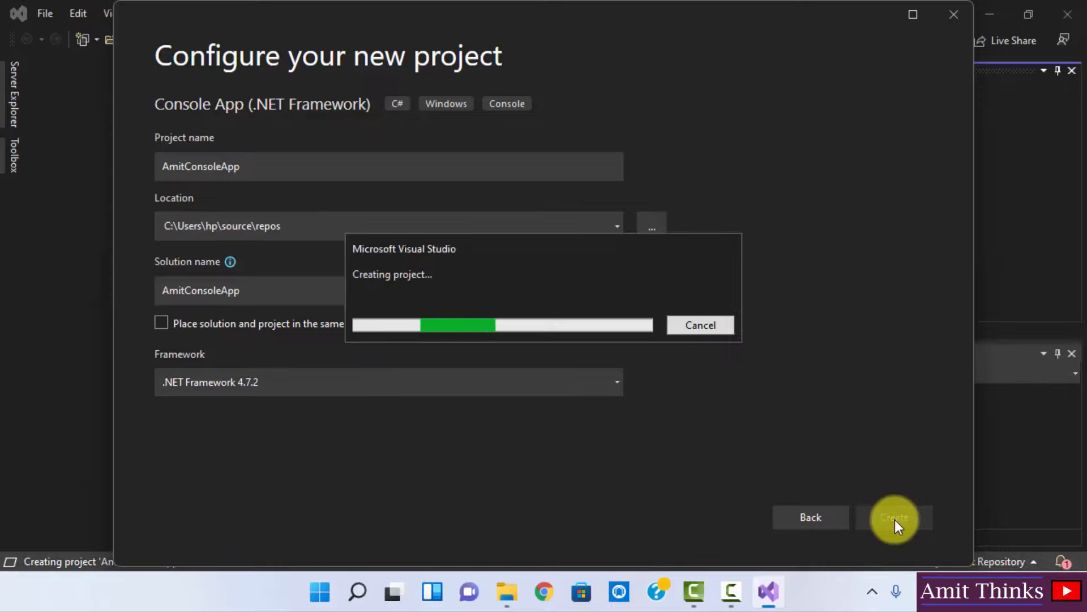
click(895, 517)
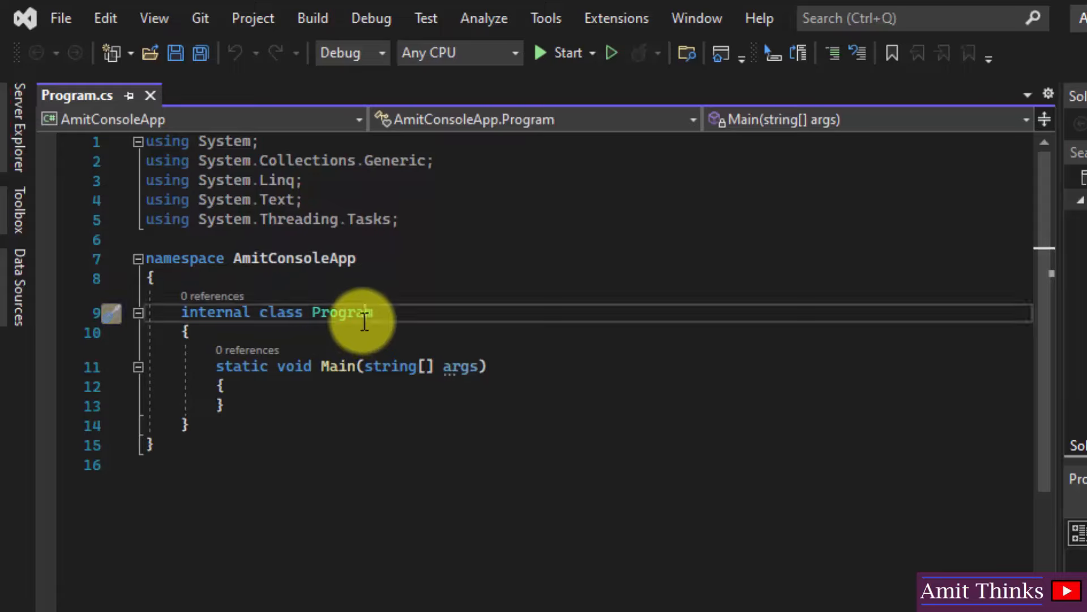
mouse_move(452, 367)
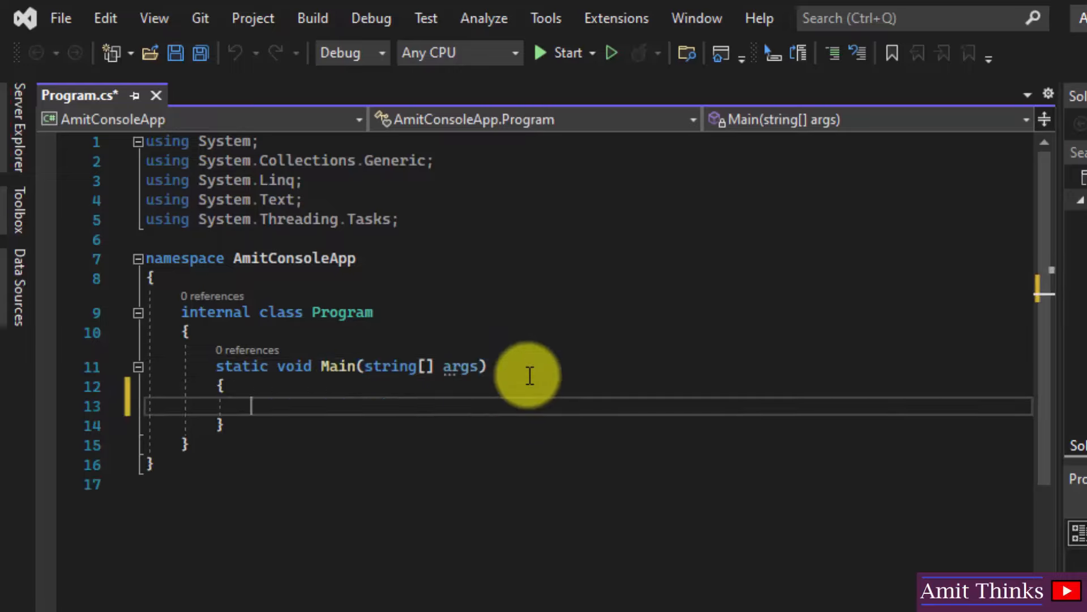
- Add Console.WriteLine("My first C# Application..."); inside Main and save all files
text(Cons)
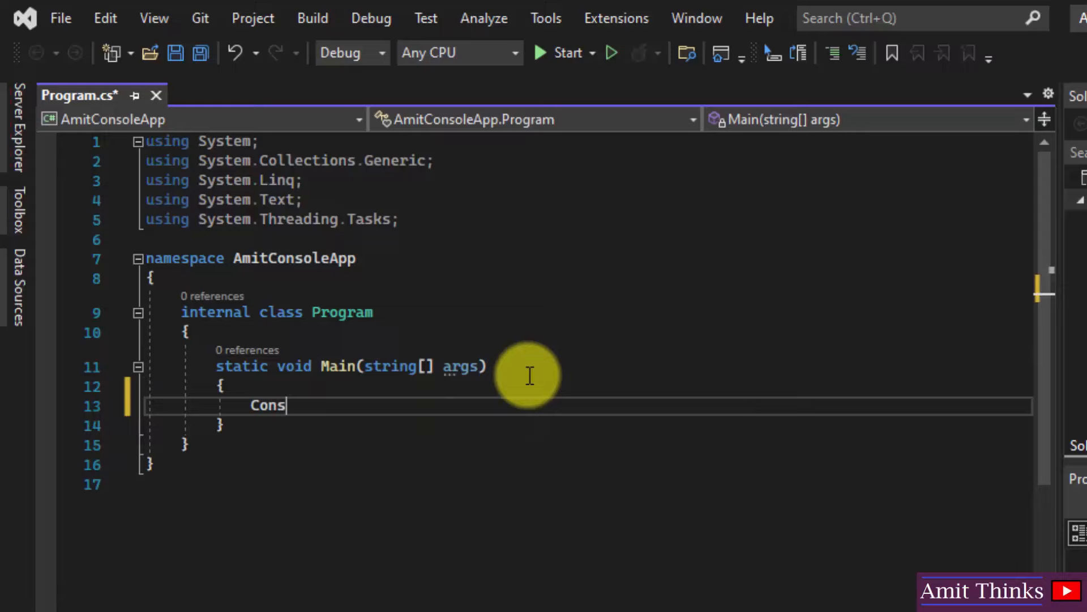
text(ole.WriteL)
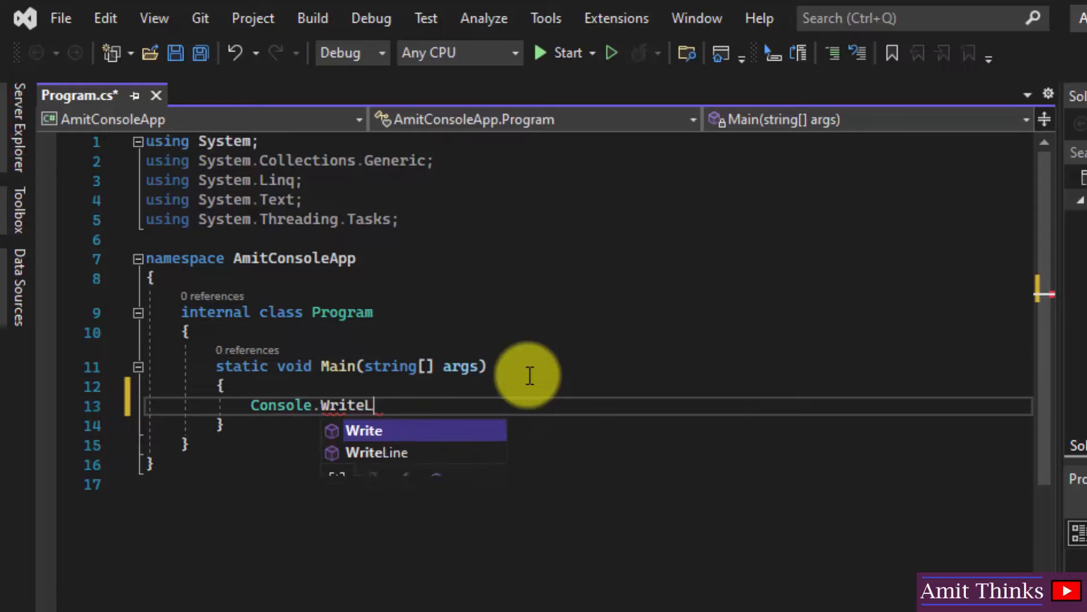
text(ine)
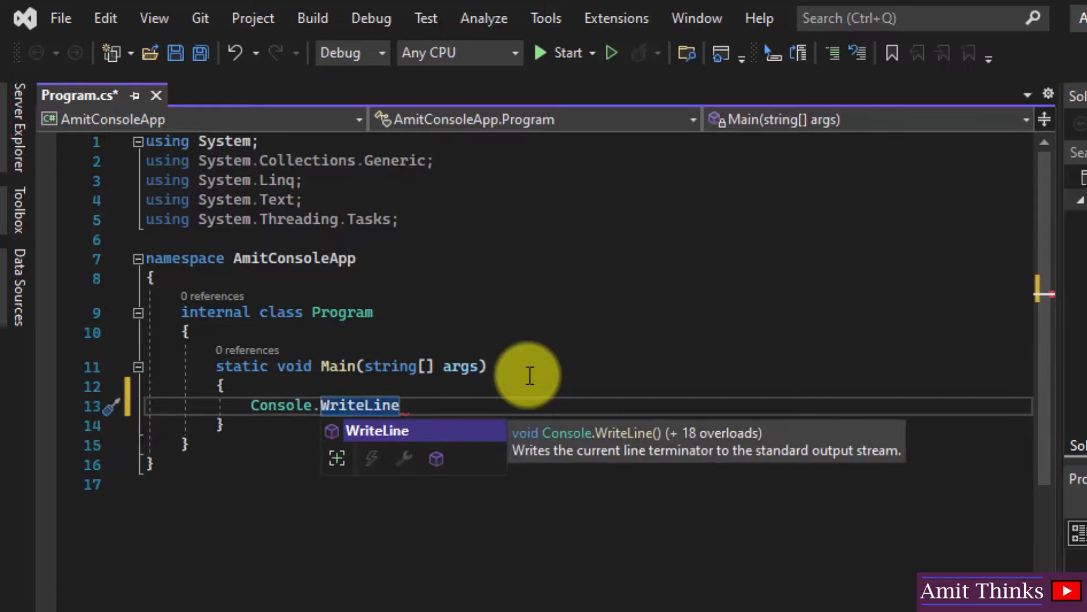
text(("My ")
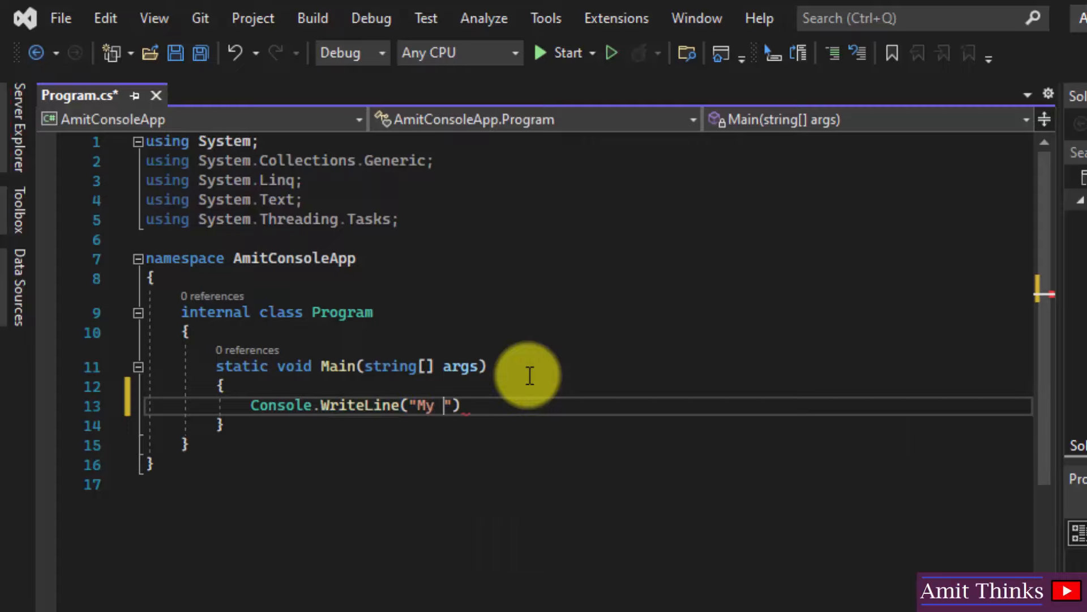
text(first C# Appli)
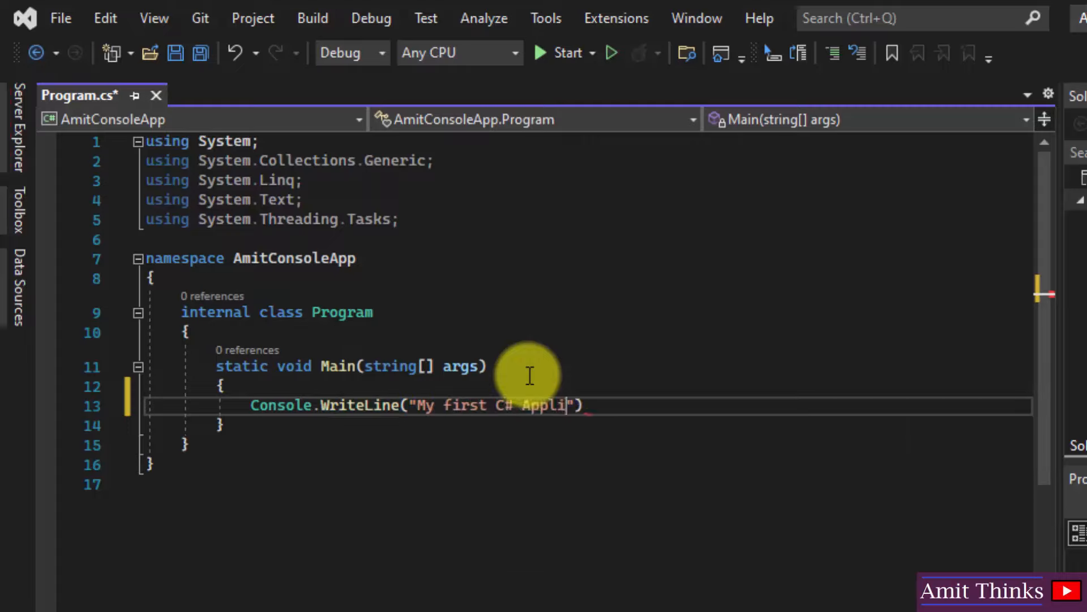
text(cation...)
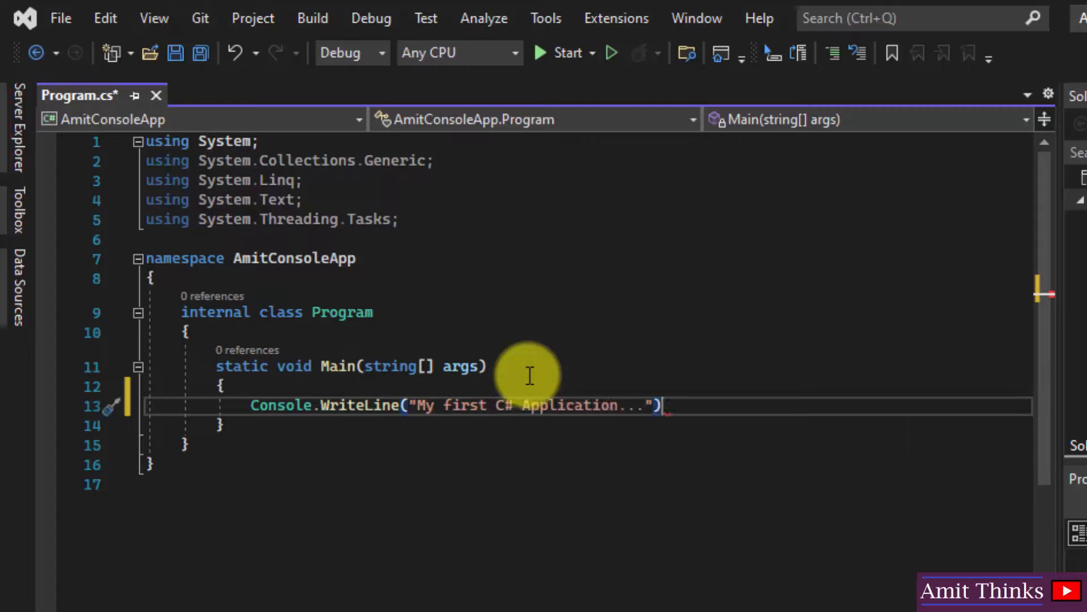
text(;)
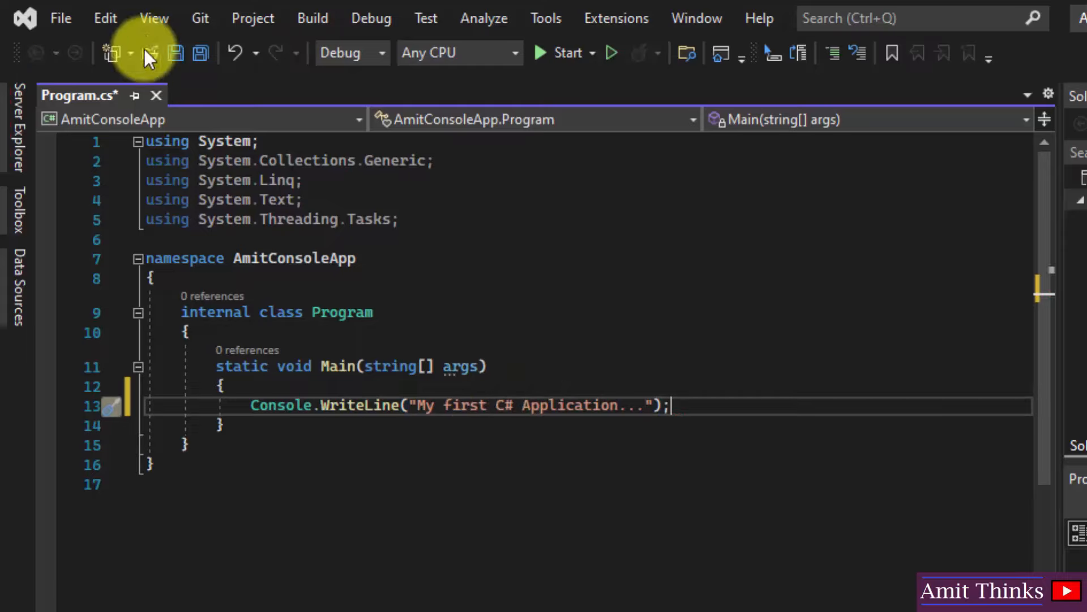
click(61, 19)
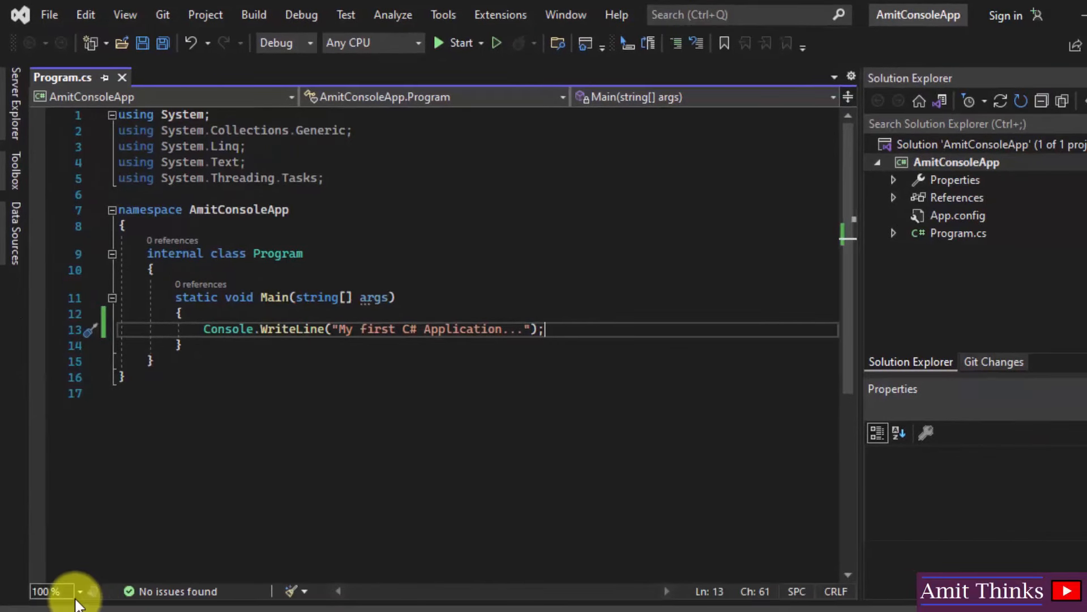
- Set the code editor zoom level to 150%
click(81, 592)
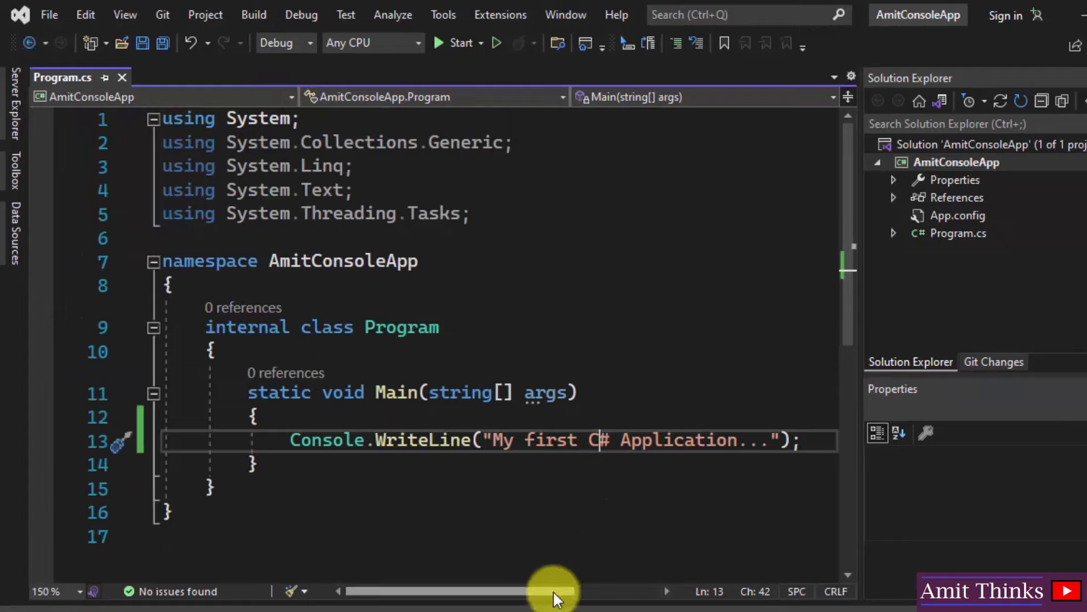
mouse_move(532, 314)
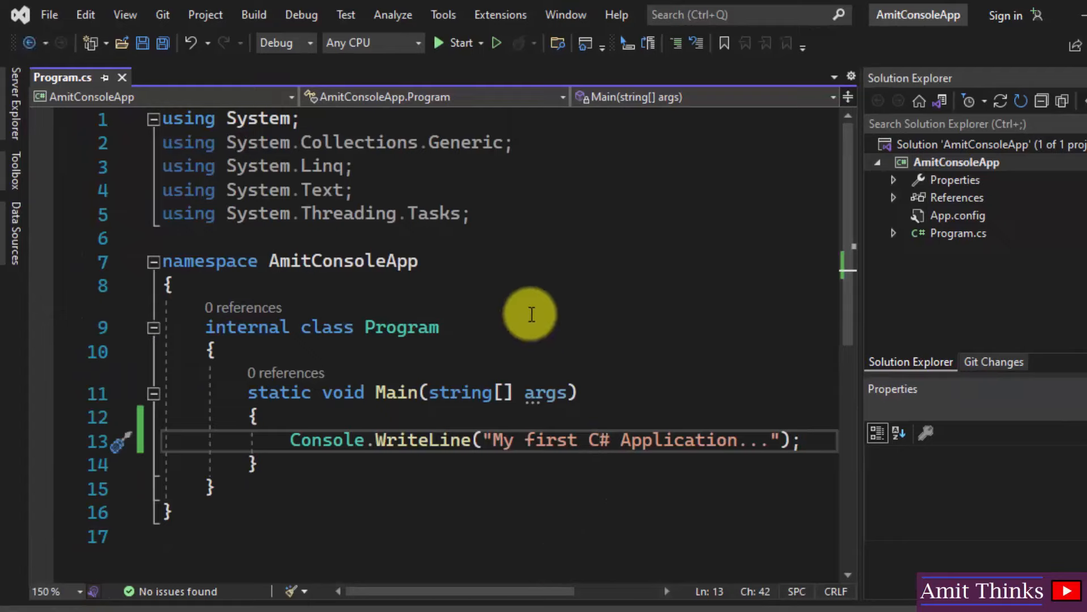
mouse_move(497, 42)
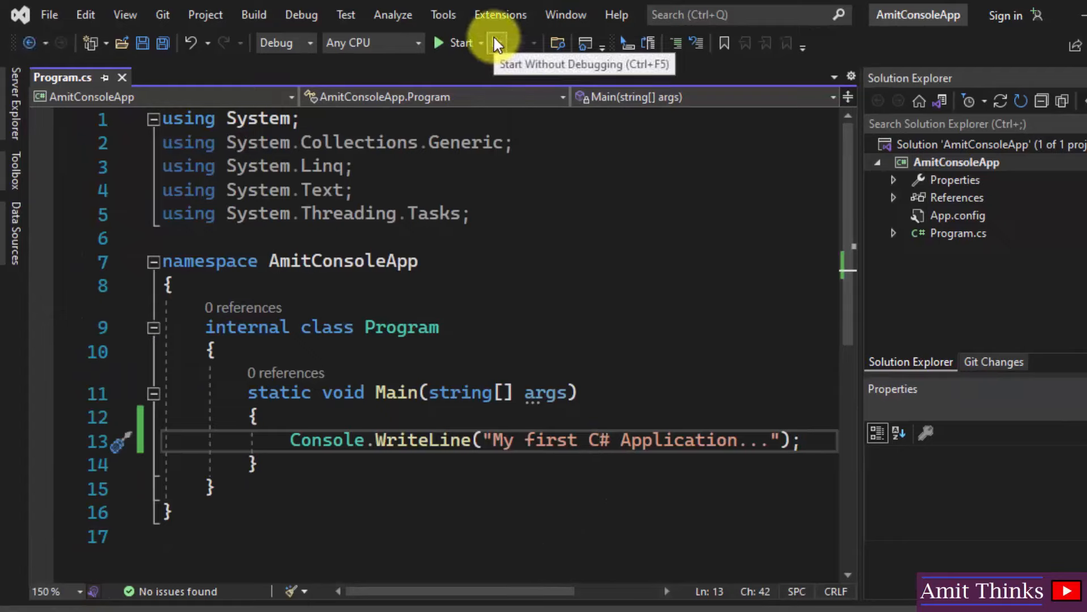
- Run AmitConsoleApp without and then with debugging, confirming it exits with code 0
click(457, 43)
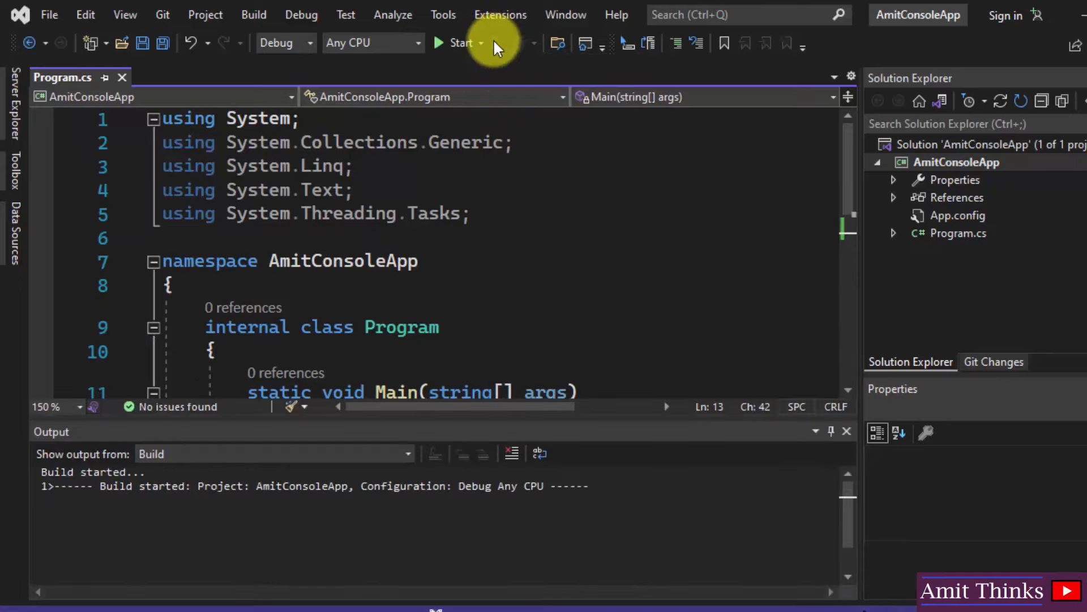
click(460, 42)
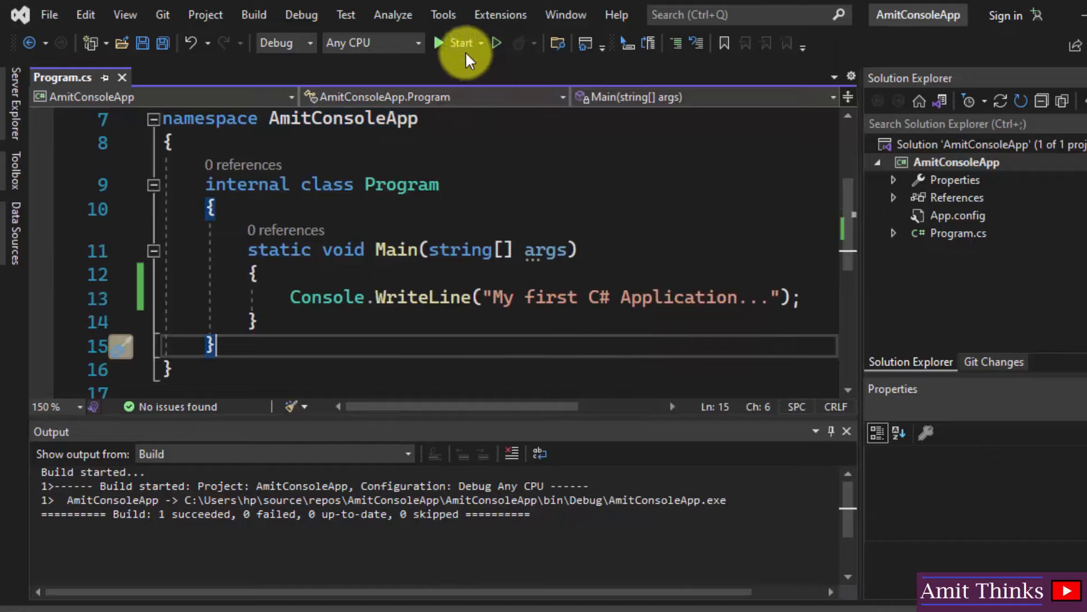
mouse_move(460, 51)
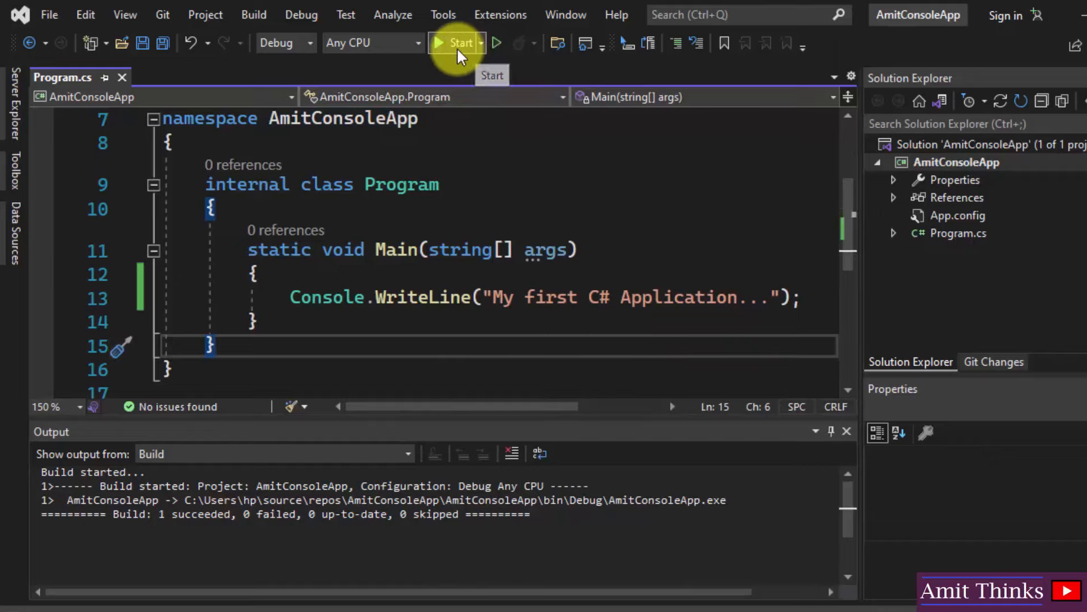
click(456, 43)
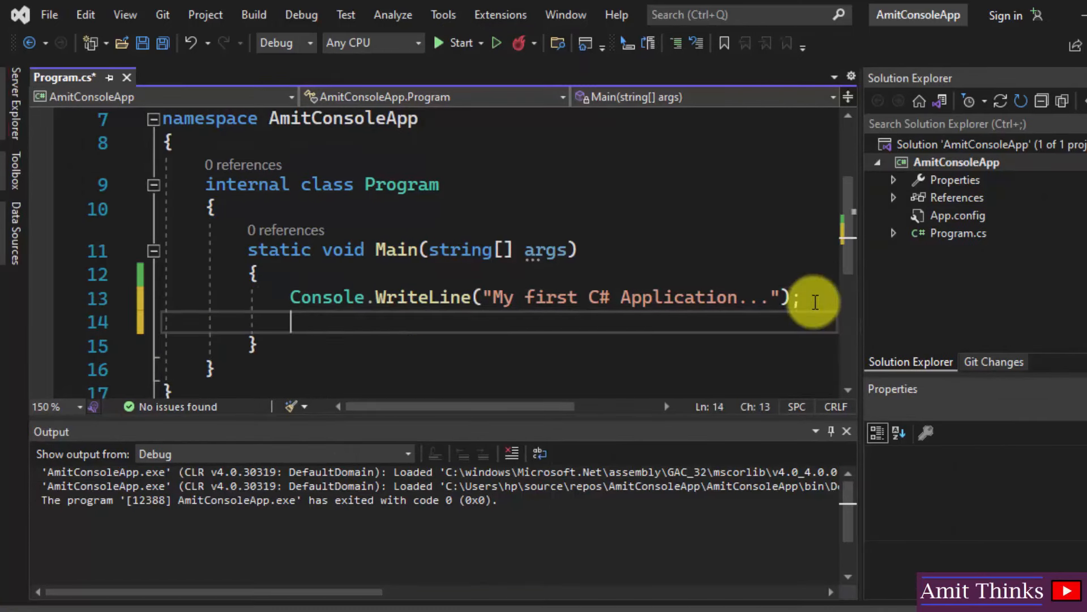
- Add Console.ReadKey(); below WriteLine and run the app to view 'My first C# Application...'
text(Console.)
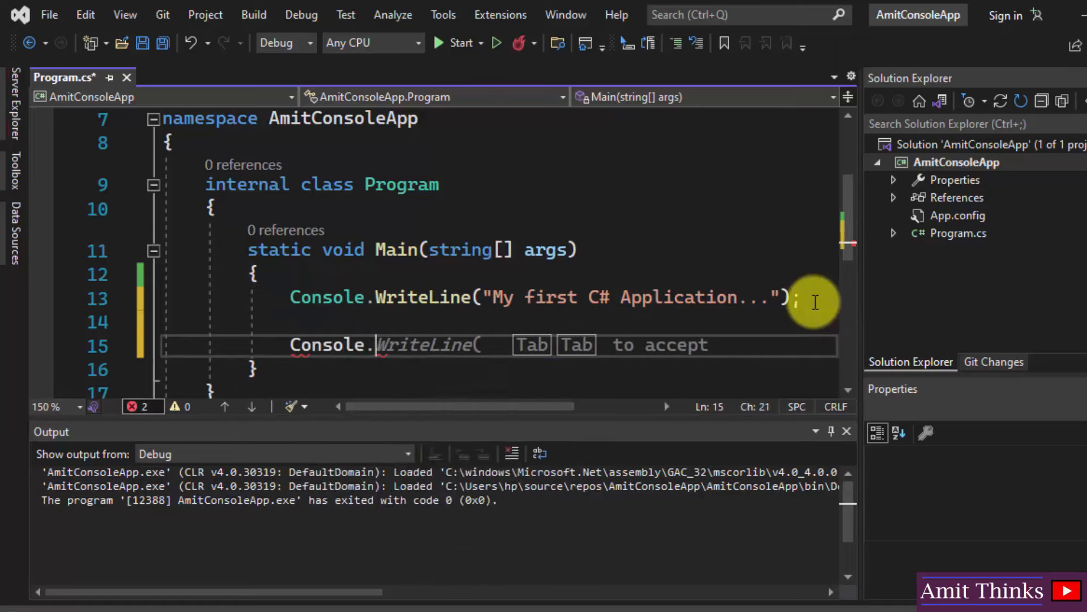
text(ReadKey)
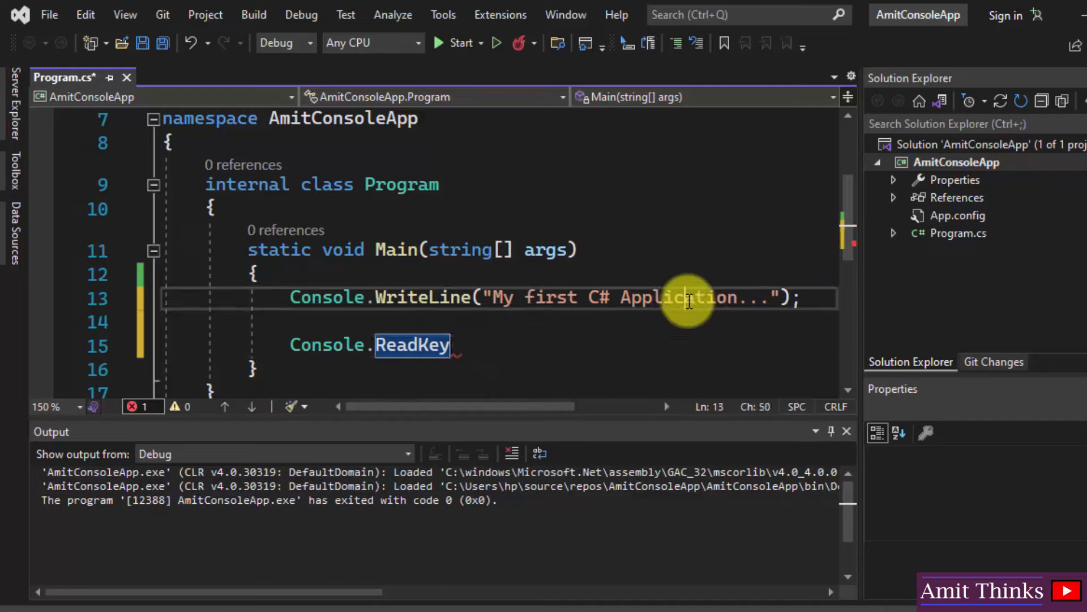
click(575, 345)
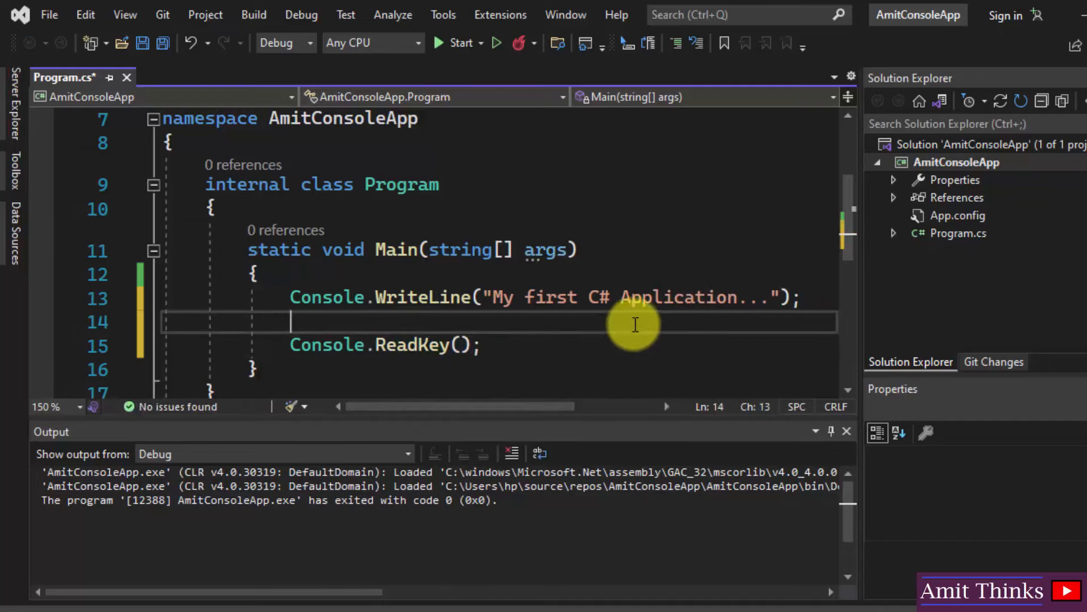
click(48, 16)
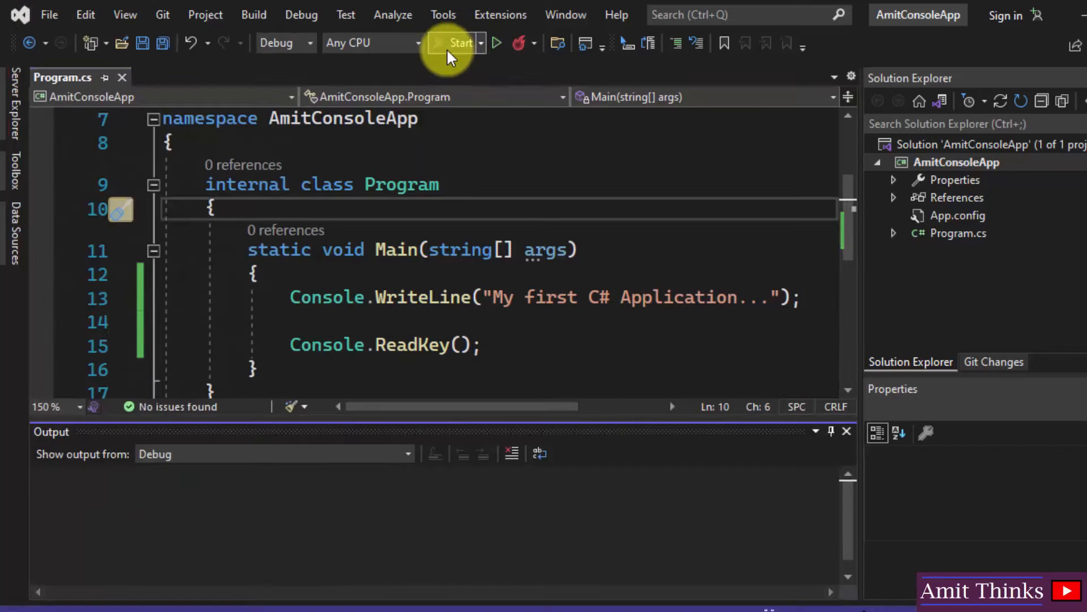
click(459, 42)
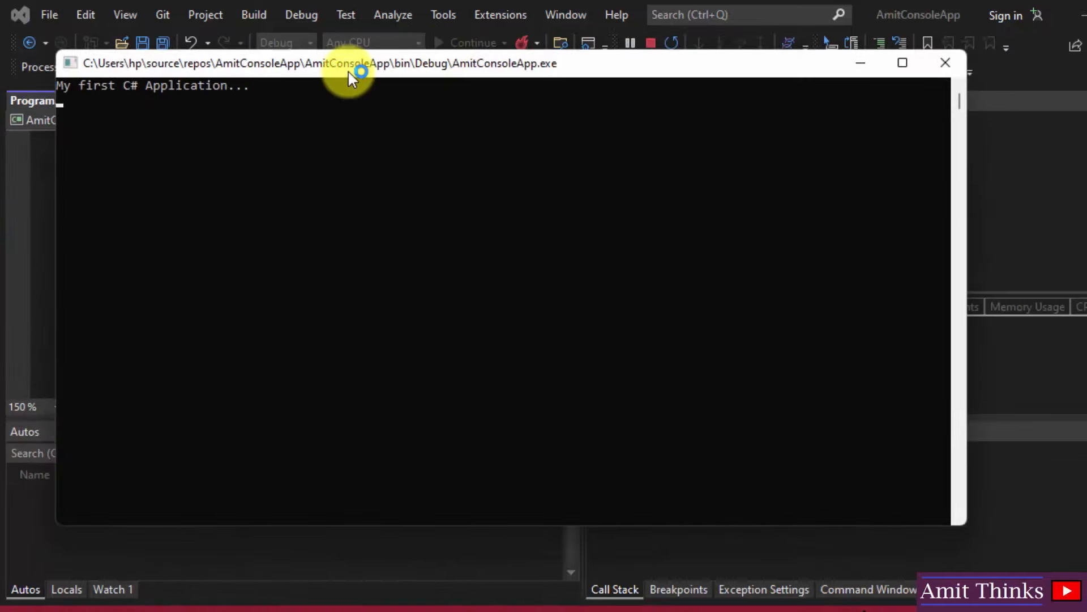